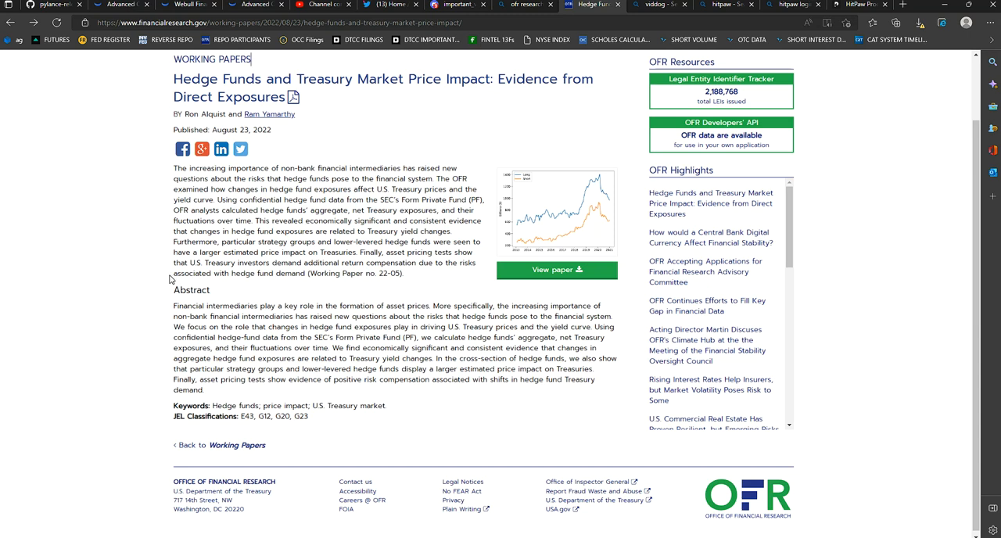
Scroll around the working paper's landing page to review its summary before opening it
{"action": "scroll", "scroll_direction": "up", "scroll_amount": 3}
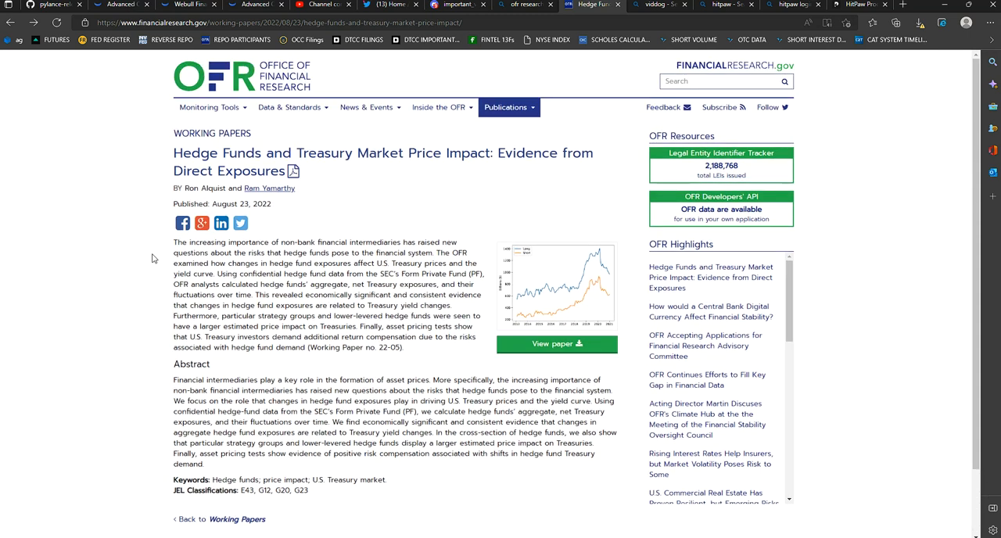
{"action": "mouse_move", "coordinate": [421, 131]}
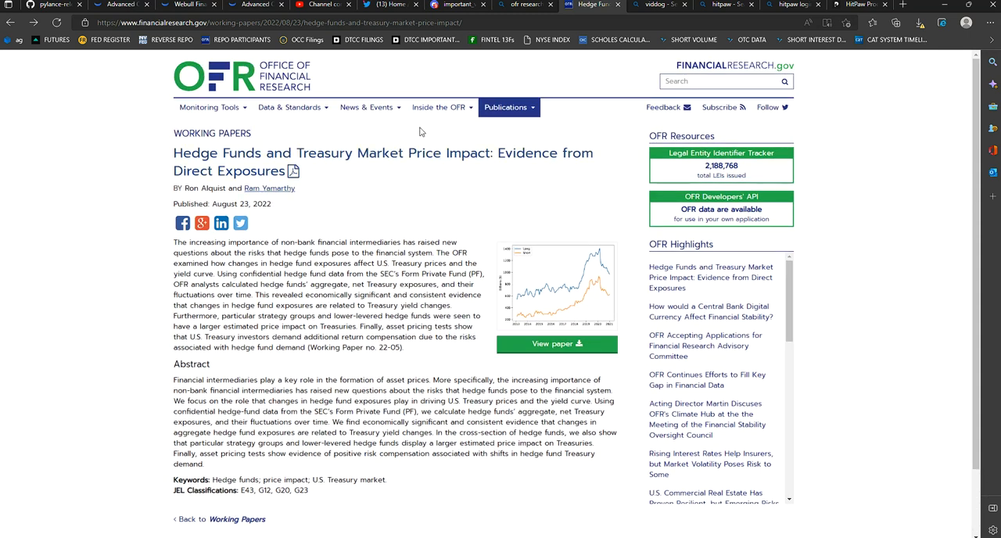
{"action": "mouse_move", "coordinate": [420, 158]}
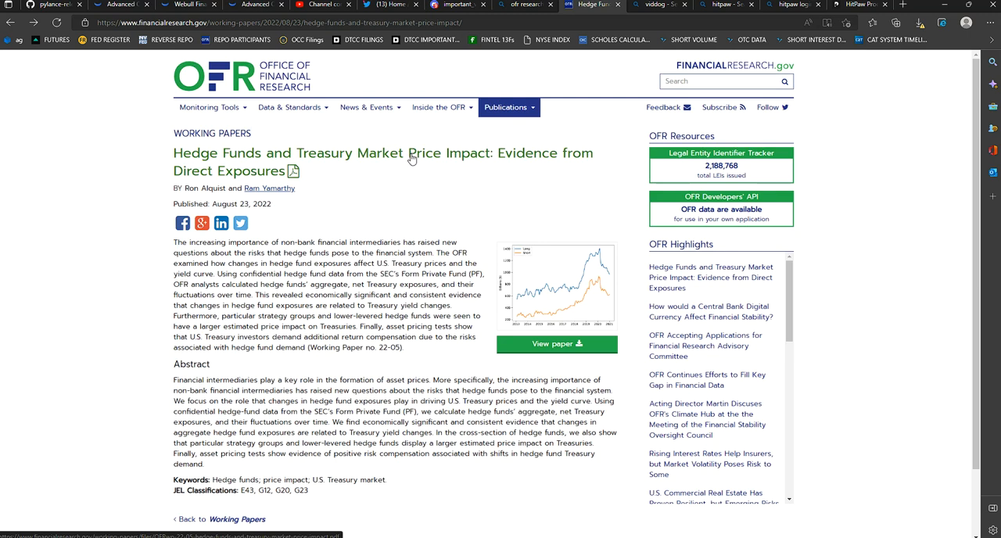
{"action": "mouse_move", "coordinate": [144, 147]}
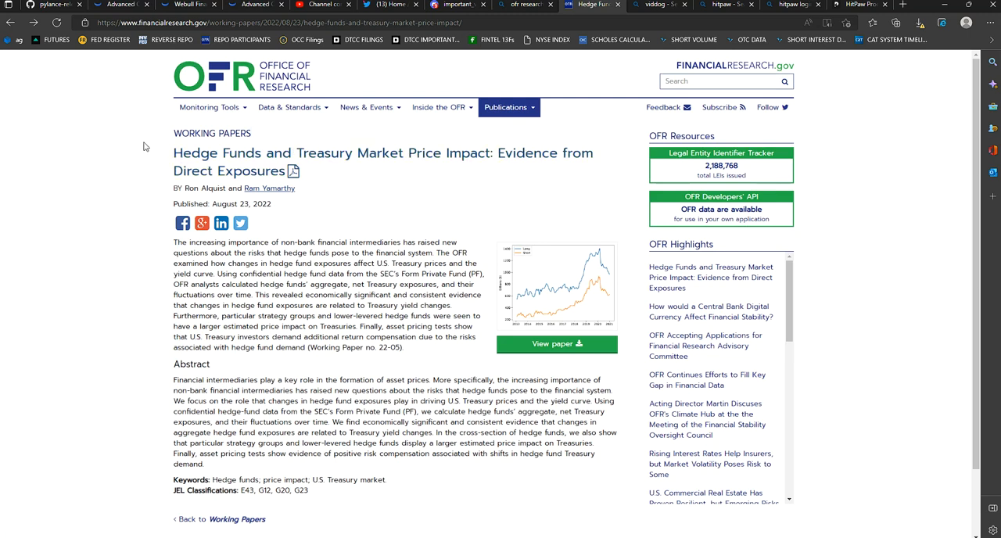
{"action": "scroll", "scroll_direction": "down", "scroll_amount": 3}
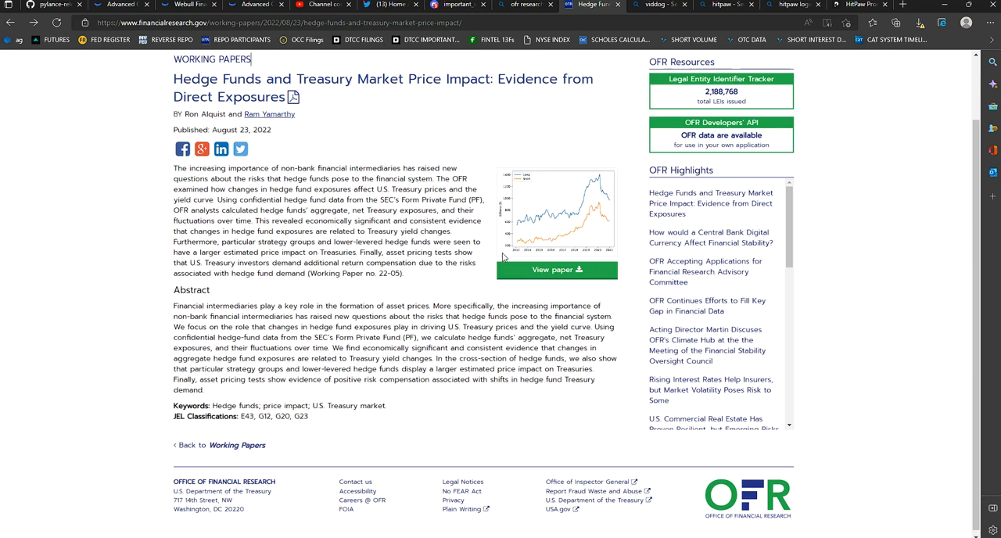
{"action": "scroll", "scroll_direction": "up", "scroll_amount": 3}
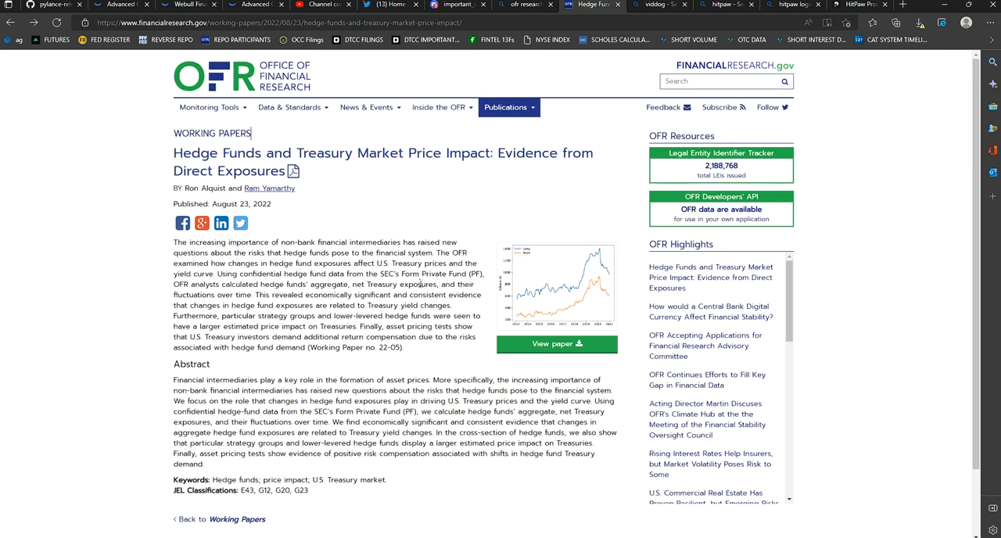
{"action": "mouse_move", "coordinate": [241, 222]}
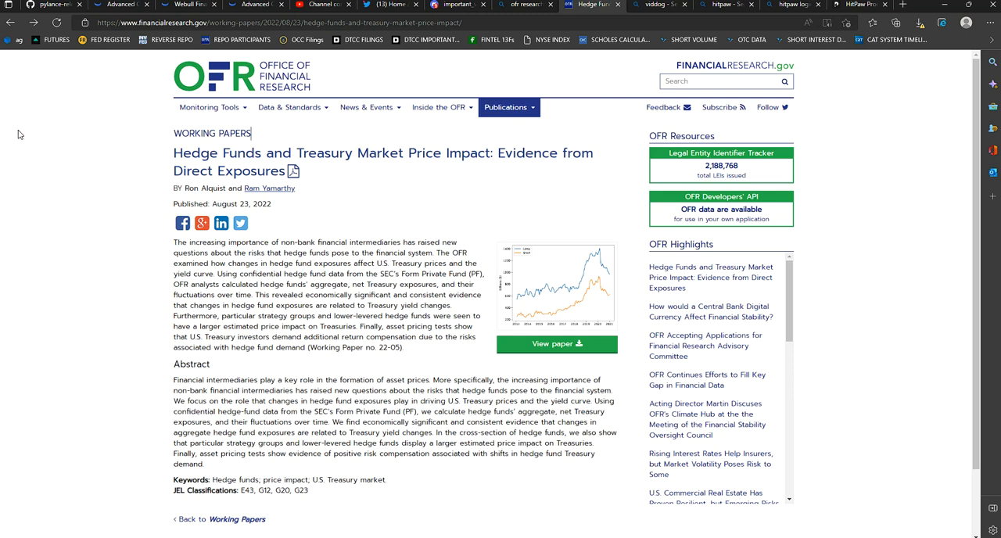
{"action": "mouse_move", "coordinate": [44, 123]}
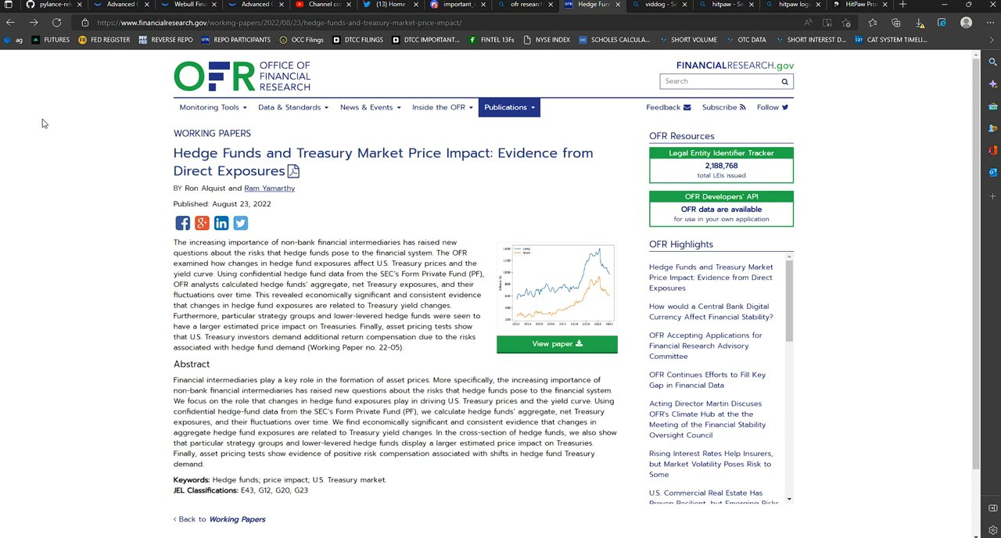
{"action": "mouse_move", "coordinate": [219, 46]}
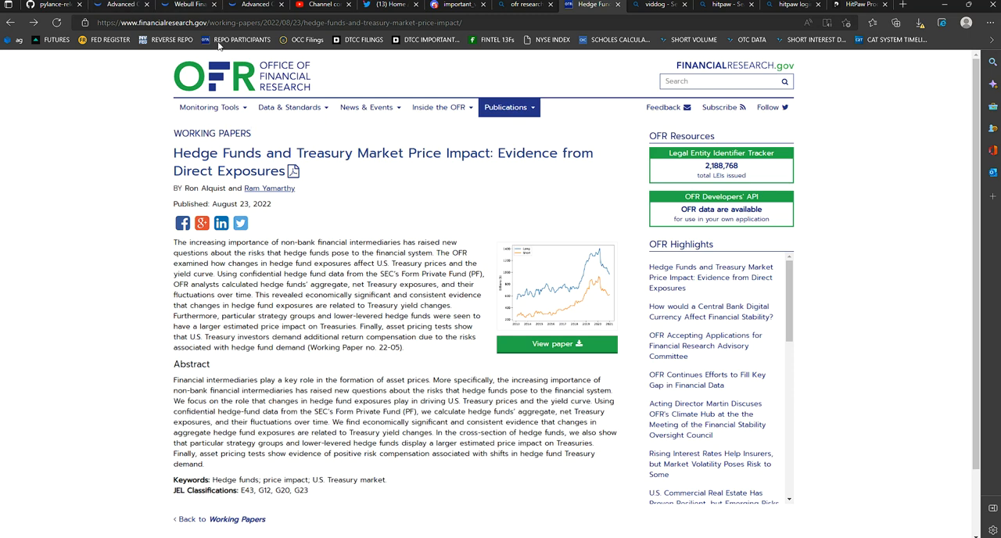
{"action": "mouse_move", "coordinate": [109, 151]}
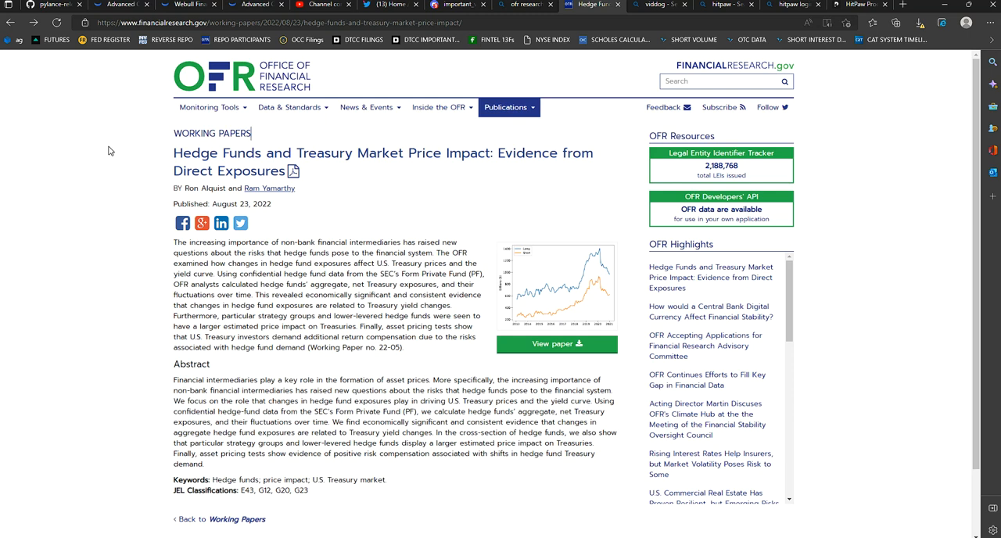
{"action": "mouse_move", "coordinate": [144, 172]}
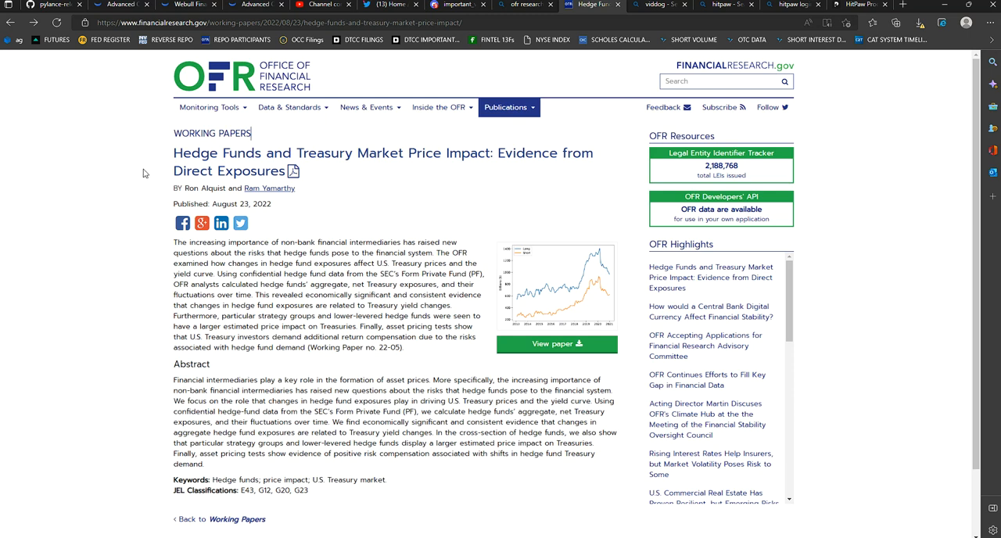
{"action": "scroll", "scroll_direction": "down", "scroll_amount": 3}
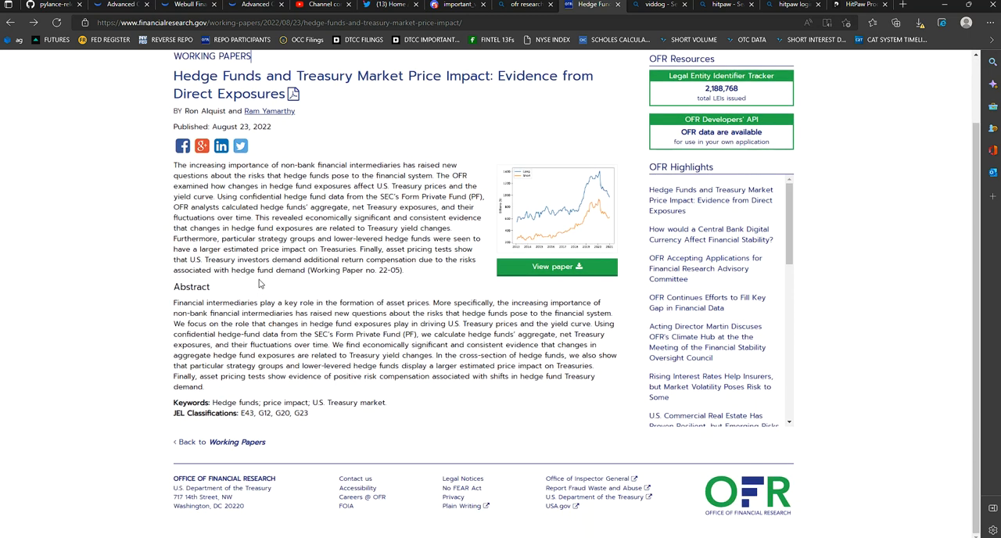
{"action": "scroll", "scroll_direction": "up", "scroll_amount": 3}
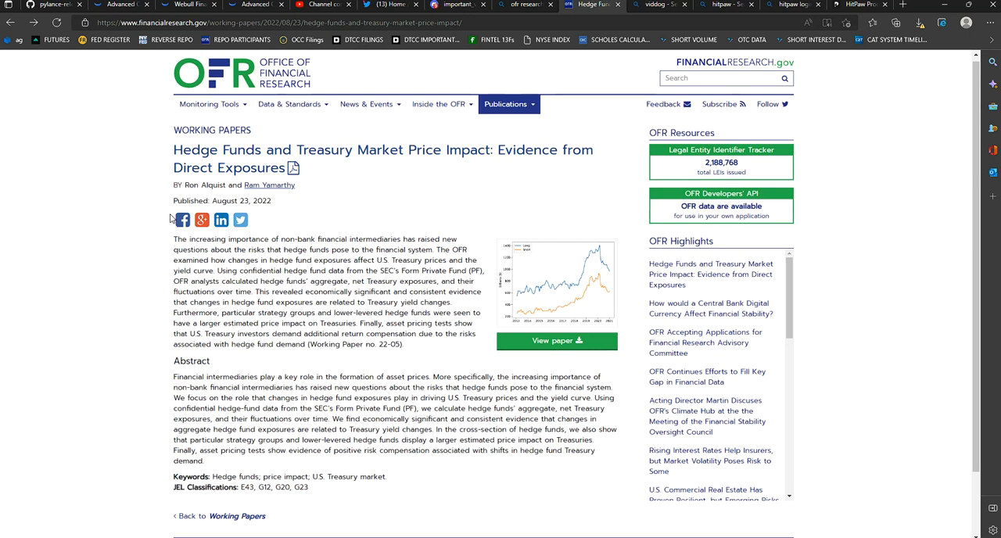
{"action": "mouse_move", "coordinate": [163, 227]}
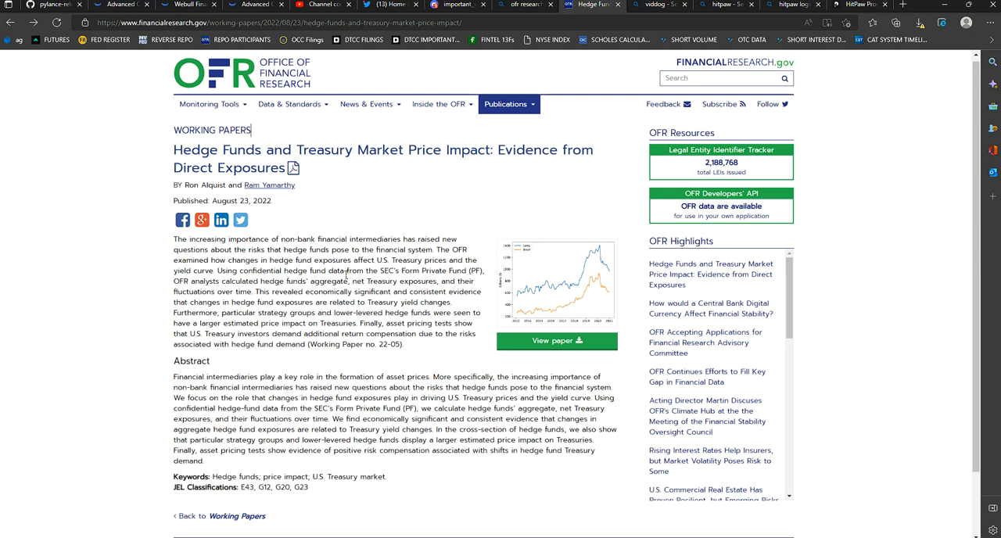
{"action": "mouse_move", "coordinate": [452, 160]}
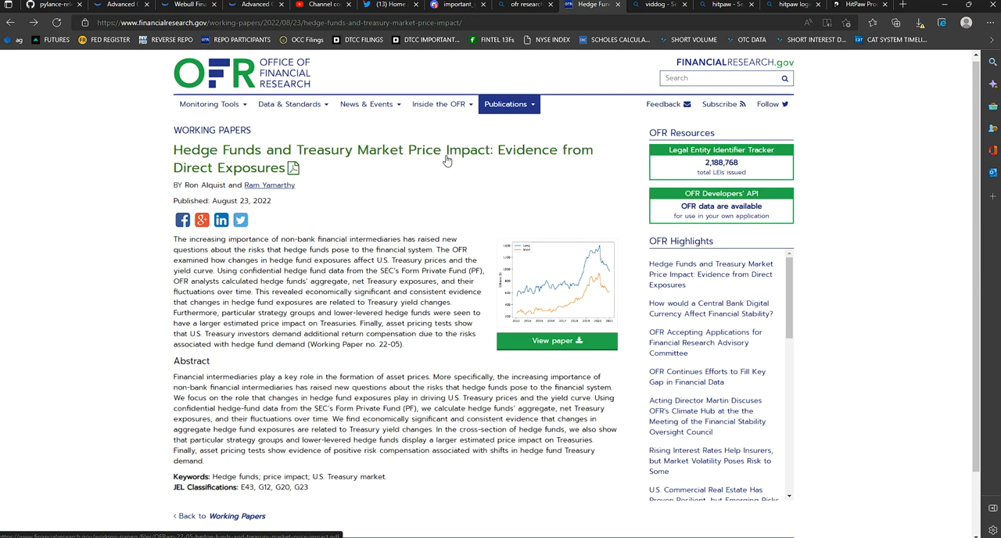
{"action": "mouse_move", "coordinate": [441, 160]}
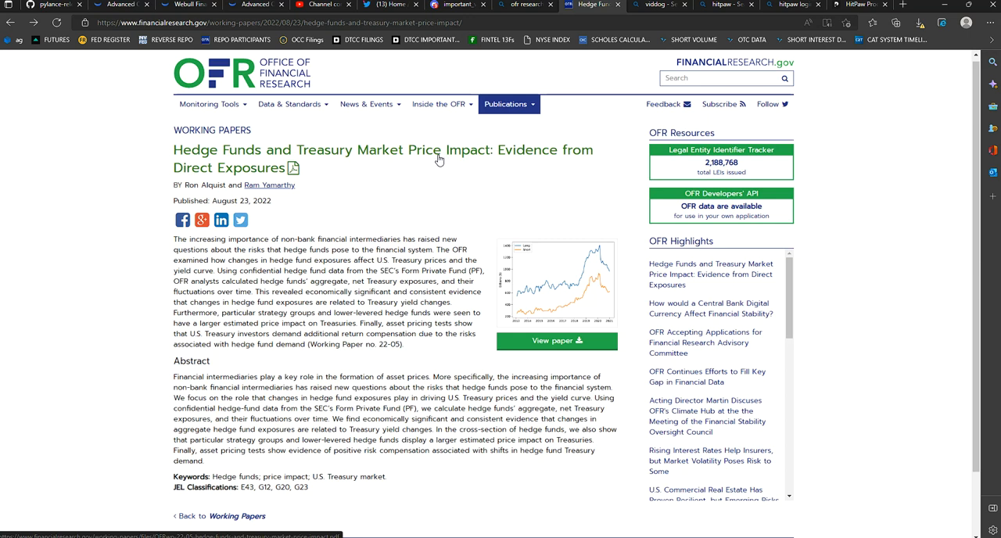
{"action": "mouse_move", "coordinate": [429, 171]}
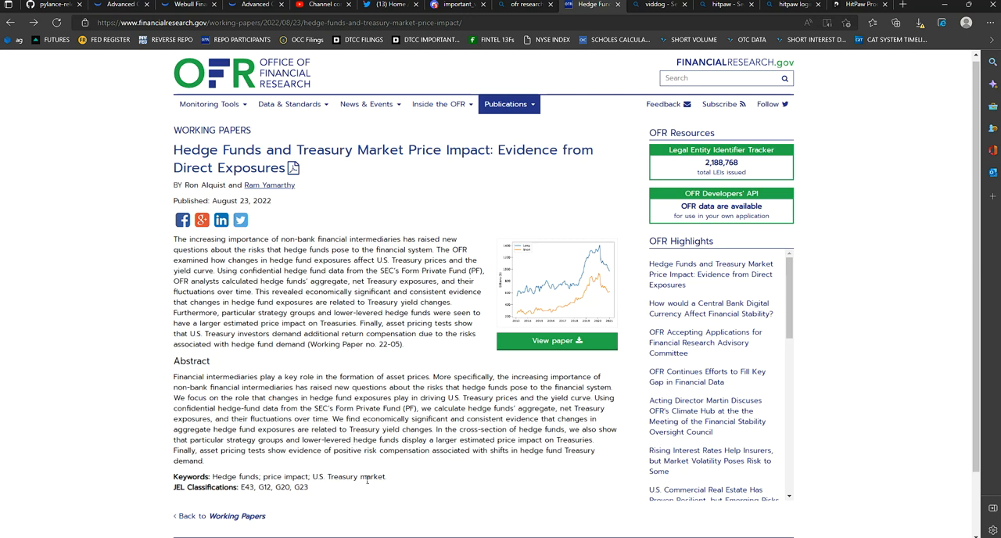
{"action": "scroll", "scroll_direction": "down", "scroll_amount": 3}
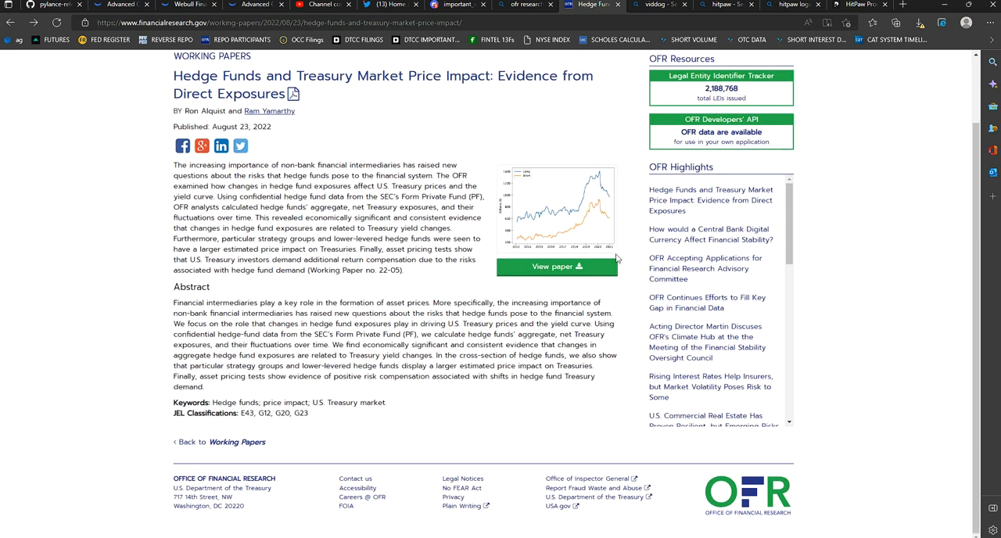
Open the full paper PDF via View paper and scroll past the title page and abstract to the Introduction
{"action": "left_click", "coordinate": [557, 266]}
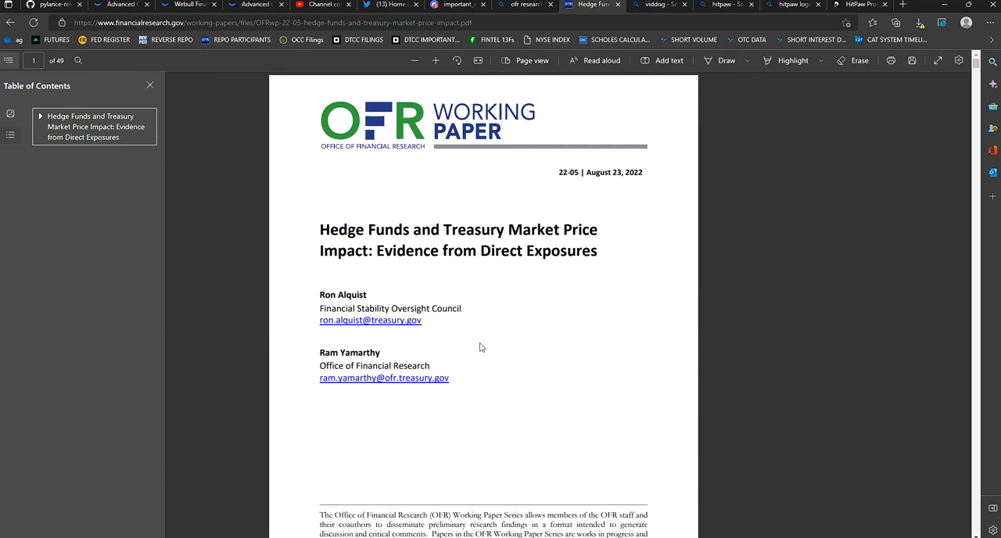
{"action": "mouse_move", "coordinate": [626, 188]}
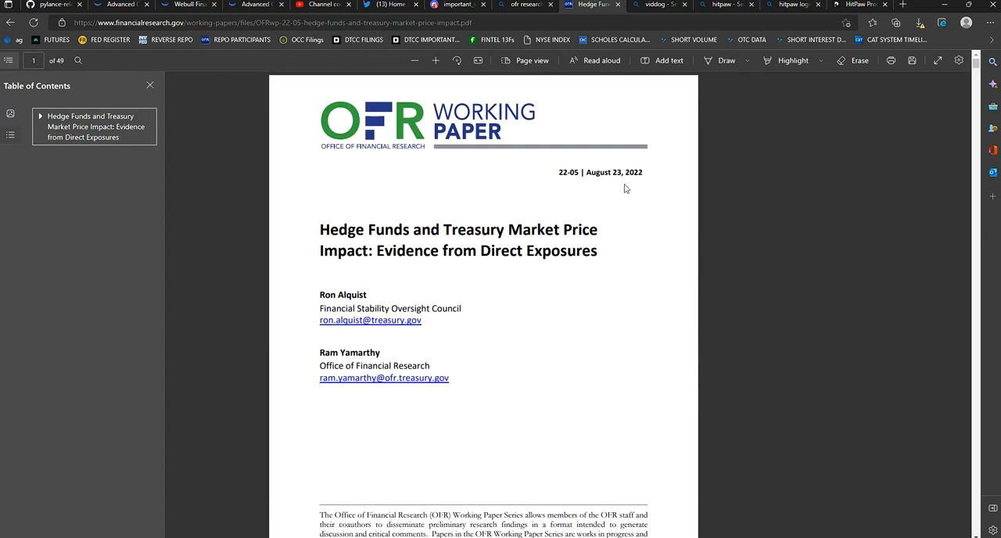
{"action": "scroll", "scroll_direction": "down", "scroll_amount": 3}
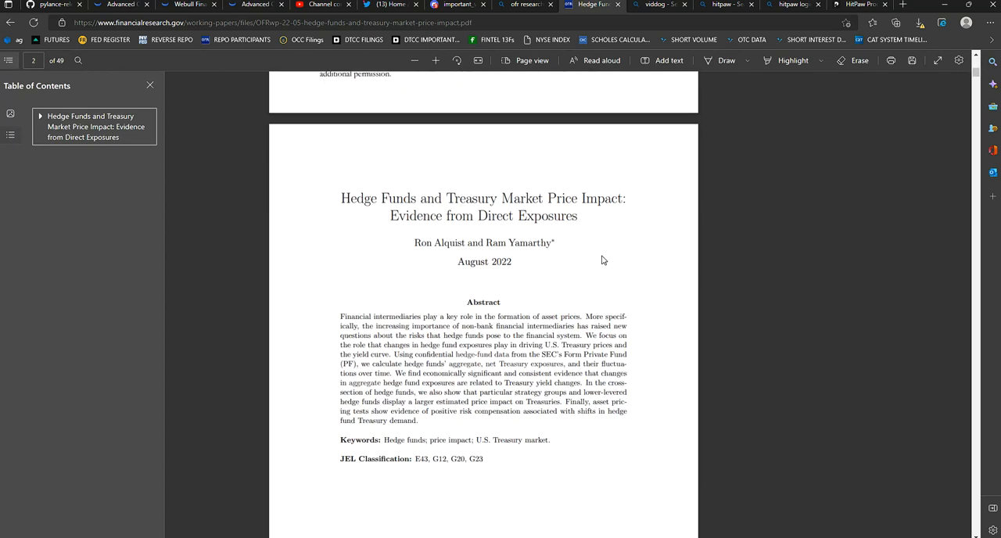
{"action": "scroll", "scroll_direction": "down", "scroll_amount": 3}
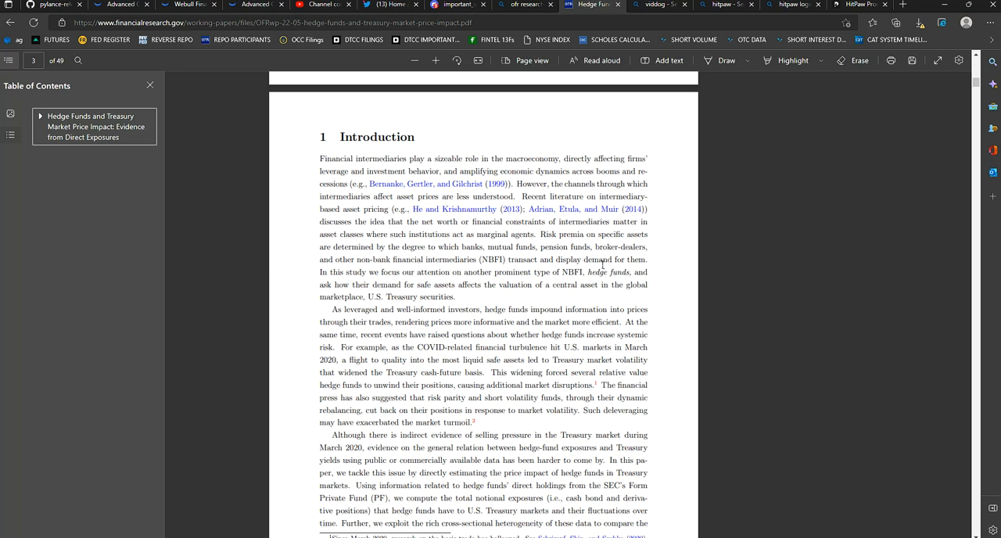
Scroll through the Introduction until the page 2 footnotes and the top of page 3 are in view
{"action": "scroll", "scroll_direction": "down", "scroll_amount": 3}
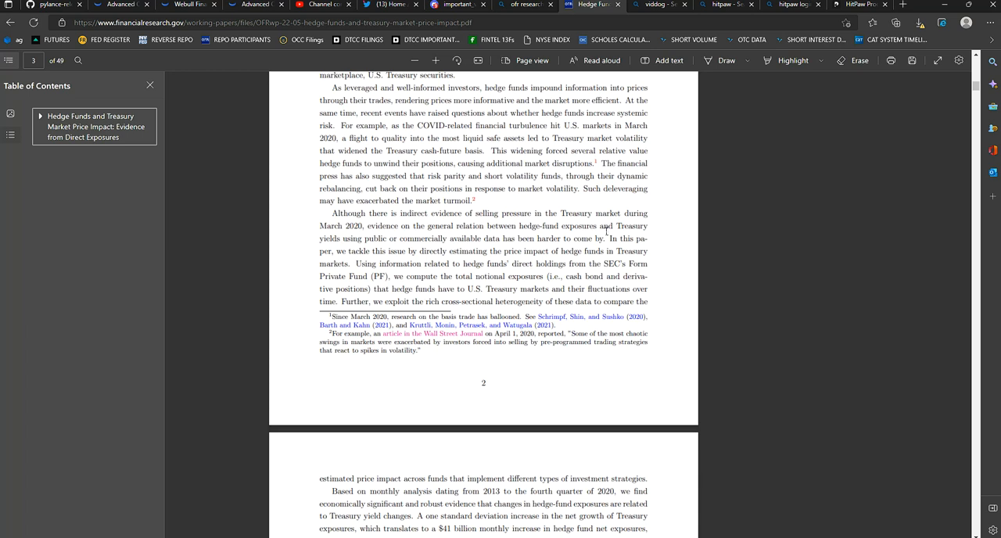
{"action": "mouse_move", "coordinate": [876, 298]}
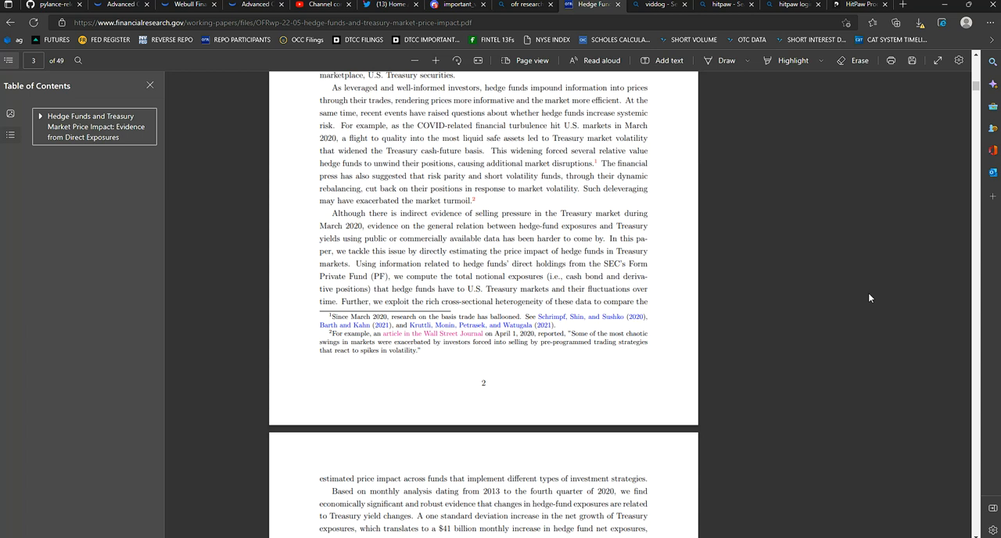
{"action": "mouse_move", "coordinate": [867, 306]}
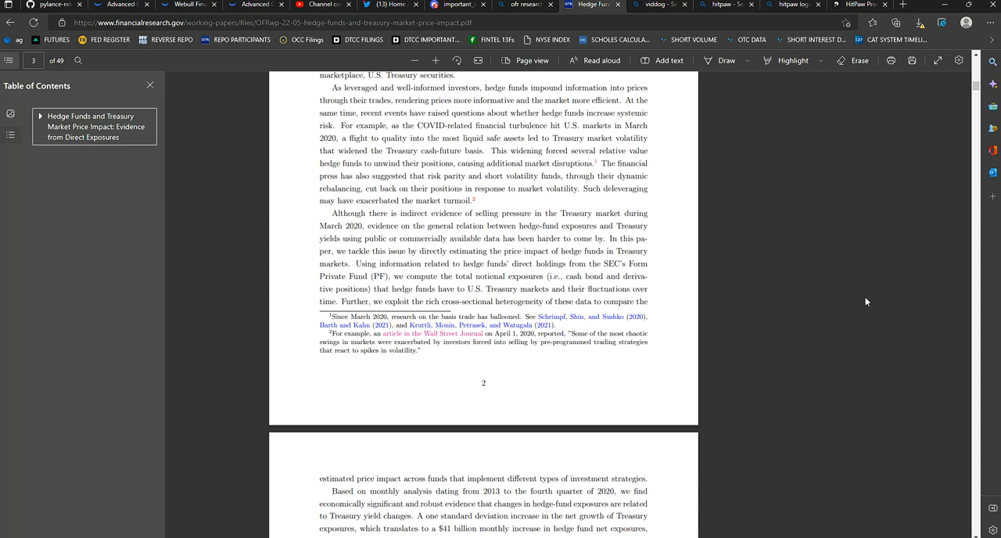
{"action": "mouse_move", "coordinate": [828, 305]}
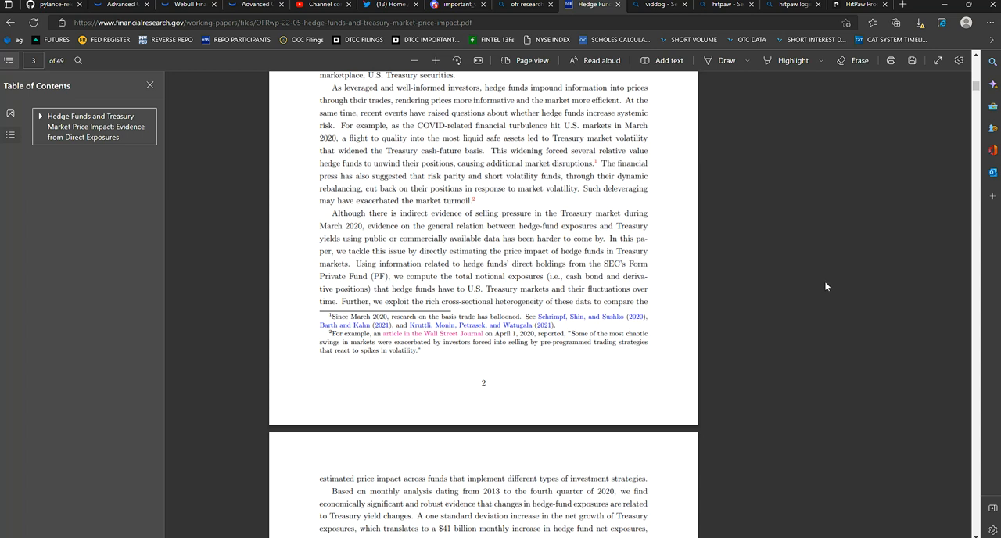
{"action": "mouse_move", "coordinate": [833, 283]}
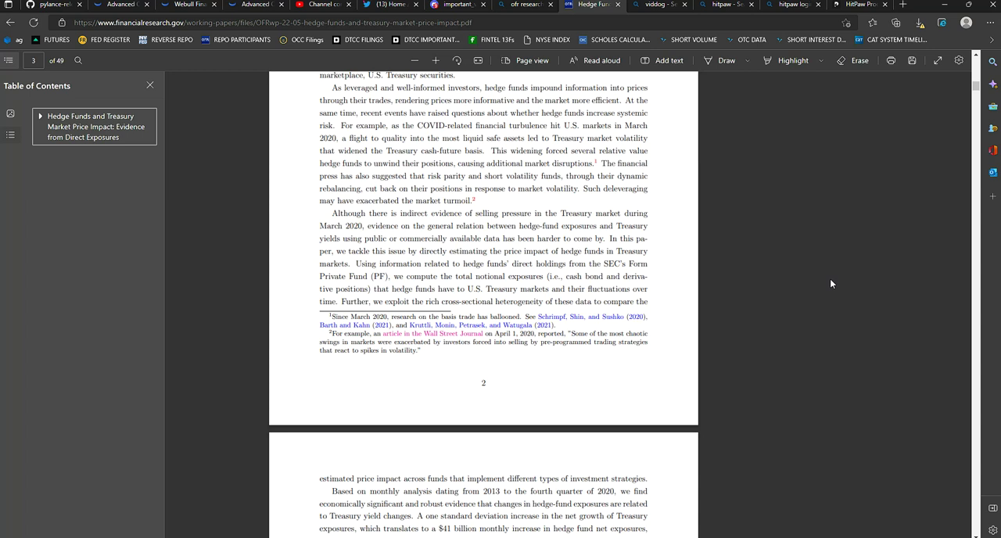
{"action": "scroll", "scroll_direction": "down", "scroll_amount": 3}
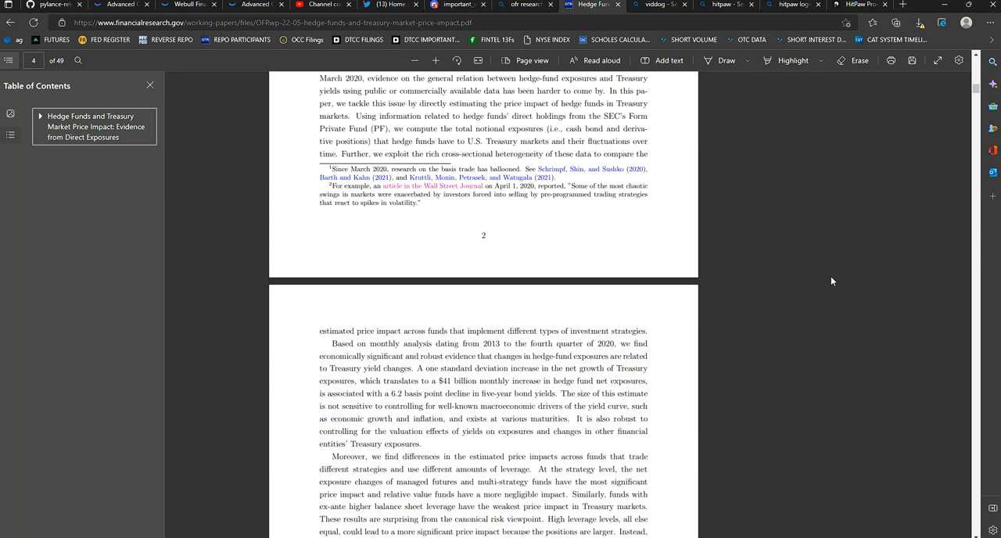
{"action": "mouse_move", "coordinate": [830, 282]}
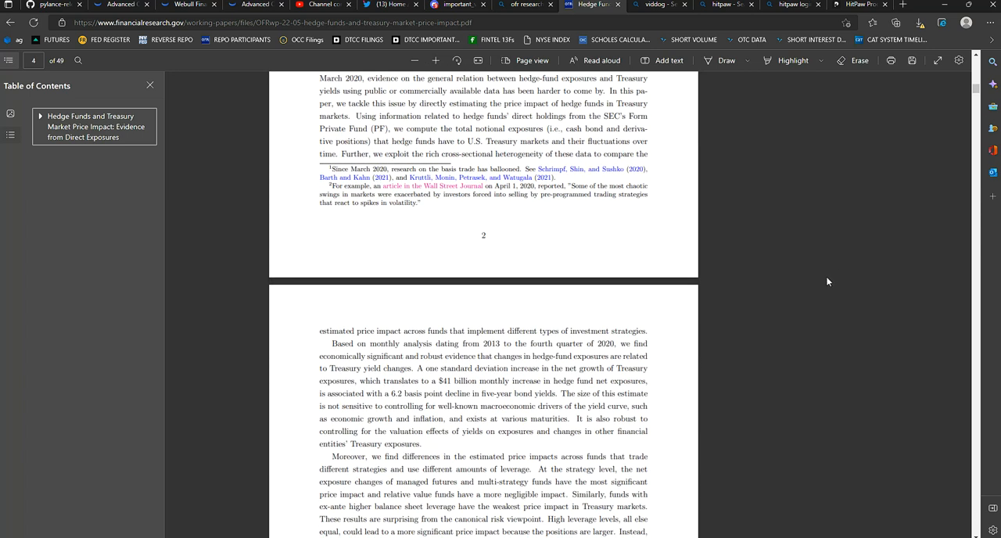
{"action": "mouse_move", "coordinate": [803, 298]}
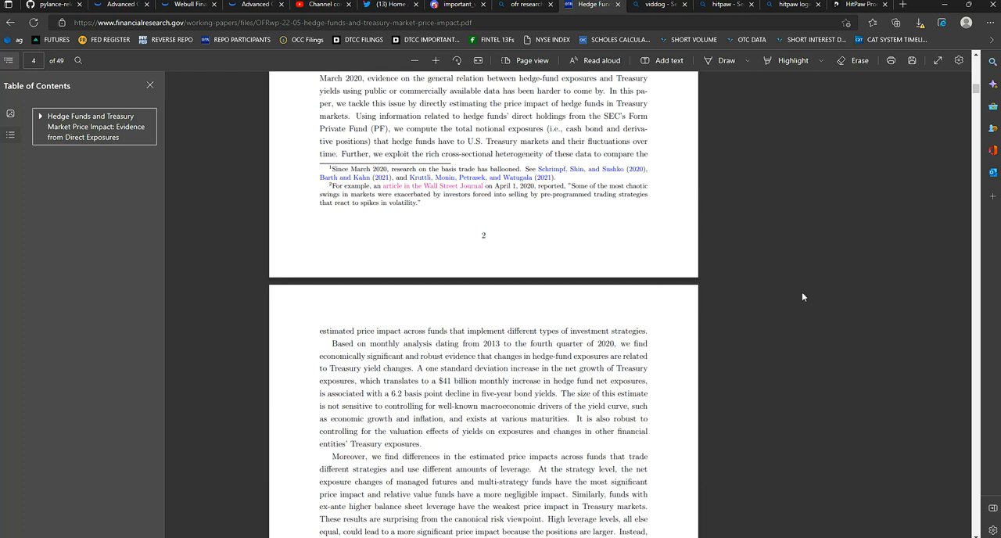
{"action": "mouse_move", "coordinate": [767, 246]}
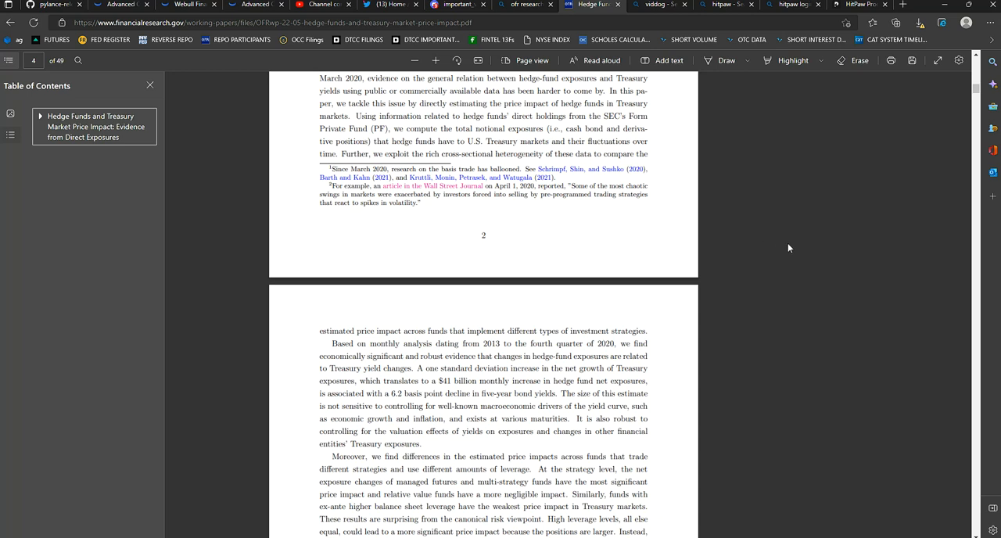
{"action": "scroll", "scroll_direction": "down", "scroll_amount": 3}
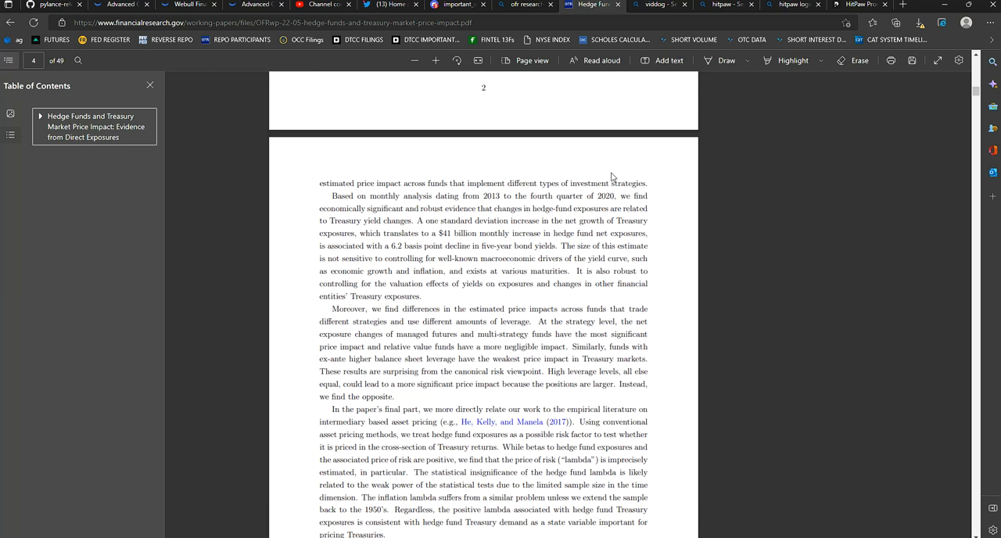
{"action": "mouse_move", "coordinate": [596, 194]}
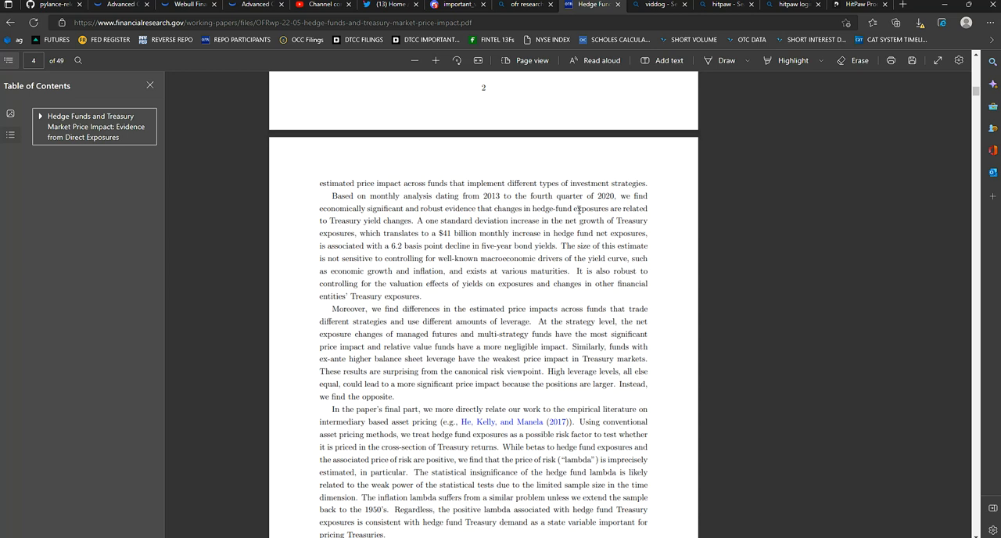
Scroll down so page 3's summary of hedge fund exposures and Treasury yields fills the view
{"action": "scroll", "scroll_direction": "down", "scroll_amount": 3}
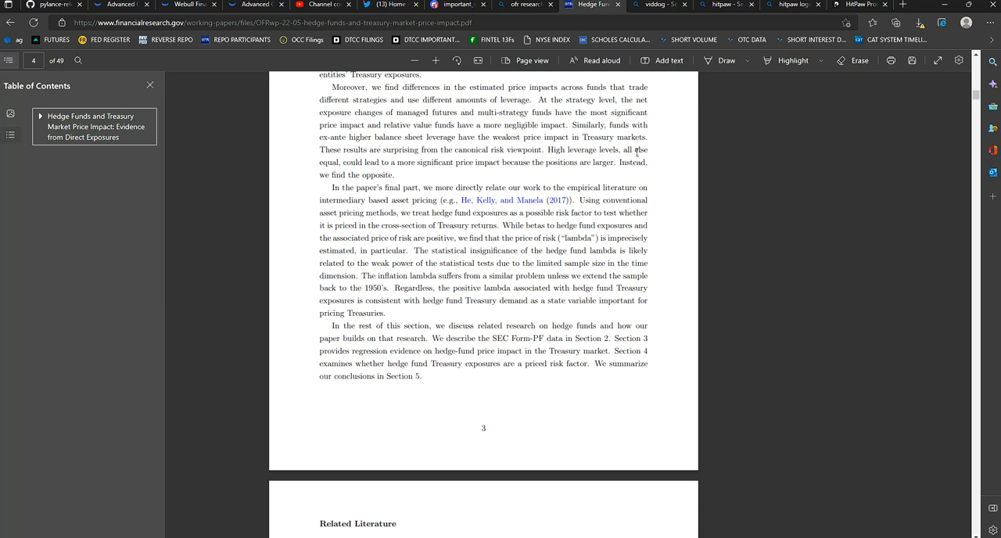
{"action": "mouse_move", "coordinate": [634, 155]}
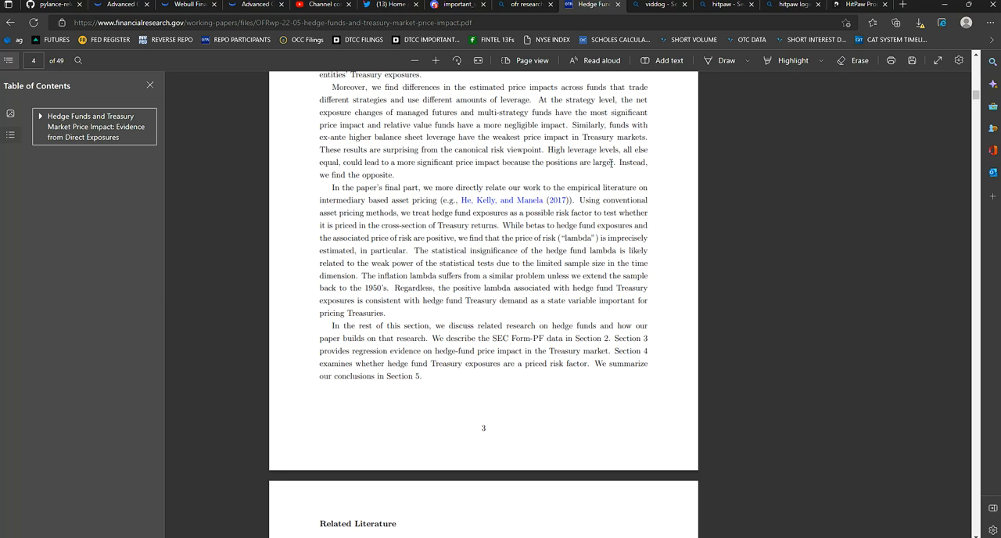
{"action": "mouse_move", "coordinate": [566, 258]}
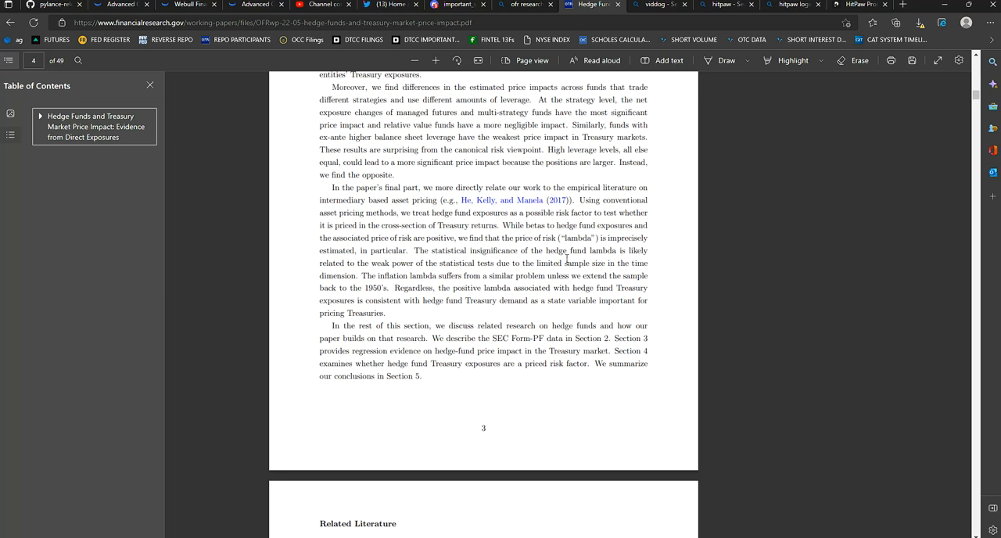
Scroll down to the page 3 section outline and the start of the Related Literature section
{"action": "scroll", "scroll_direction": "down", "scroll_amount": 3}
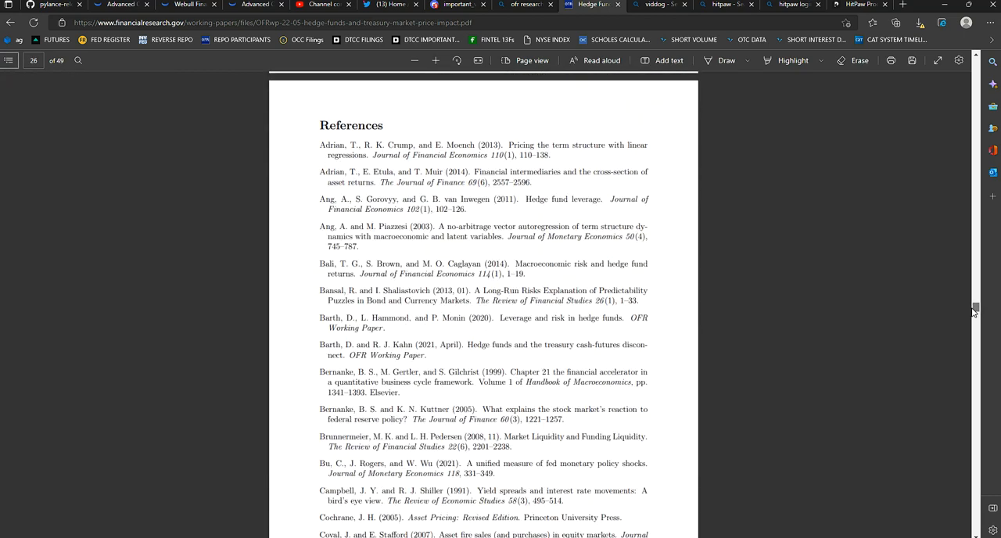
{"action": "scroll", "scroll_direction": "up", "scroll_amount": 3}
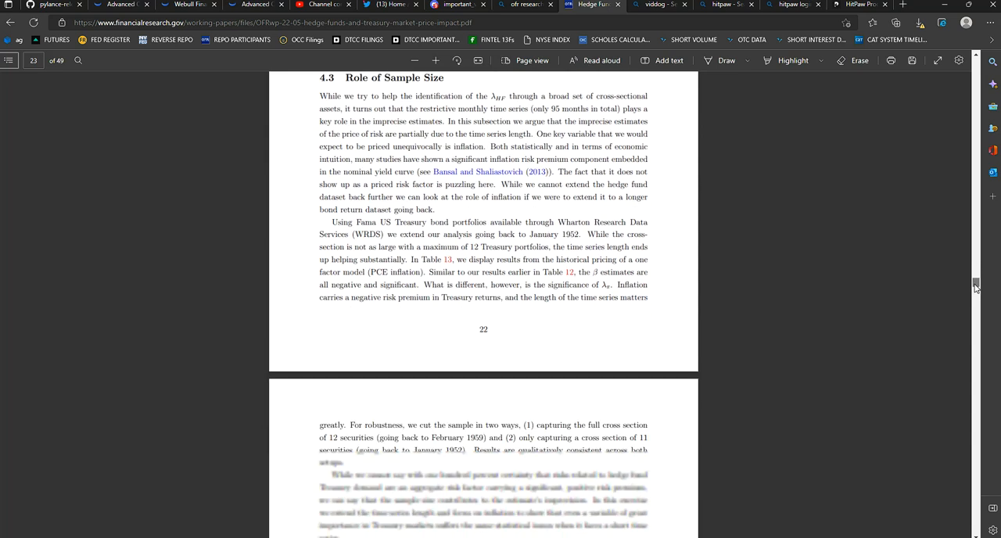
{"action": "scroll", "scroll_direction": "down", "scroll_amount": 3}
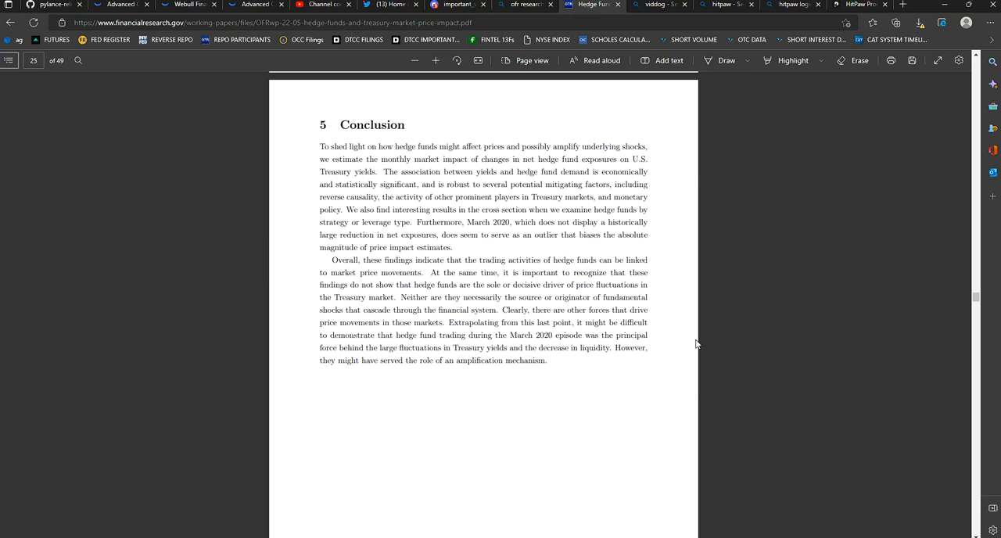
{"action": "mouse_move", "coordinate": [701, 334]}
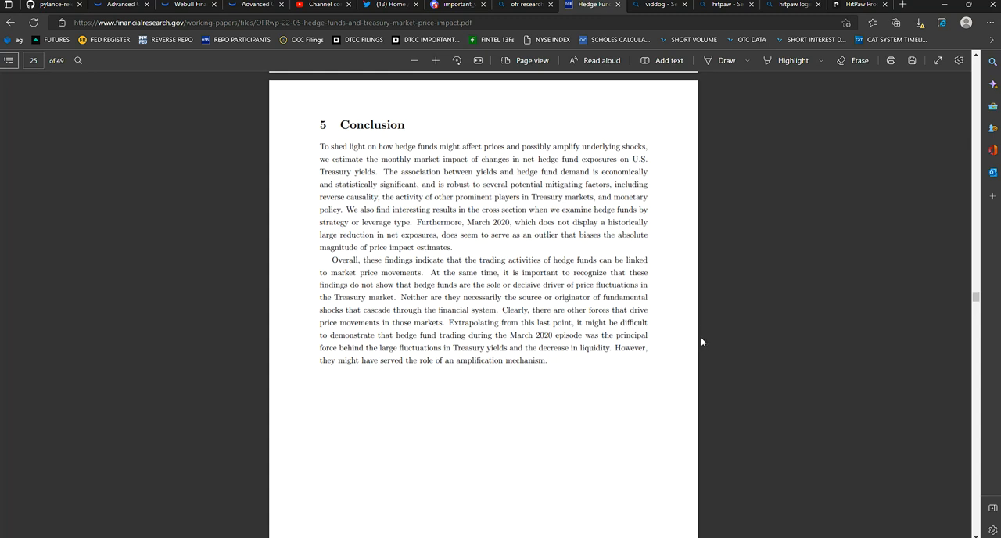
{"action": "mouse_move", "coordinate": [832, 281]}
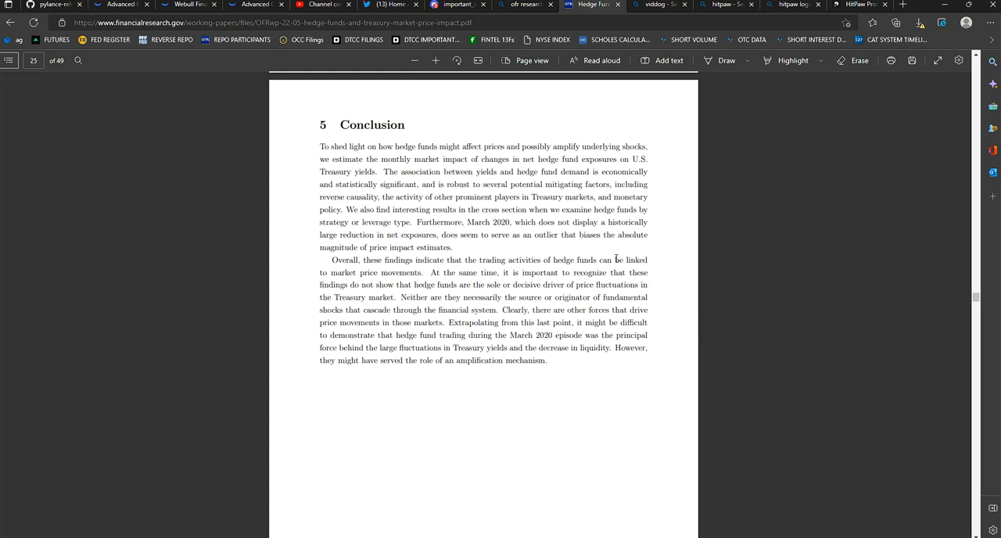
{"action": "mouse_move", "coordinate": [823, 219]}
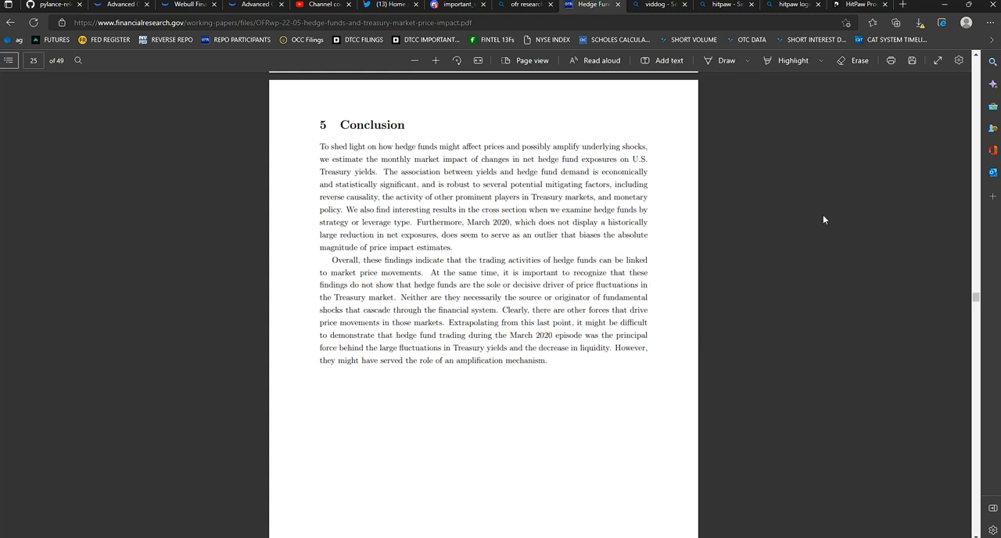
{"action": "mouse_move", "coordinate": [839, 197]}
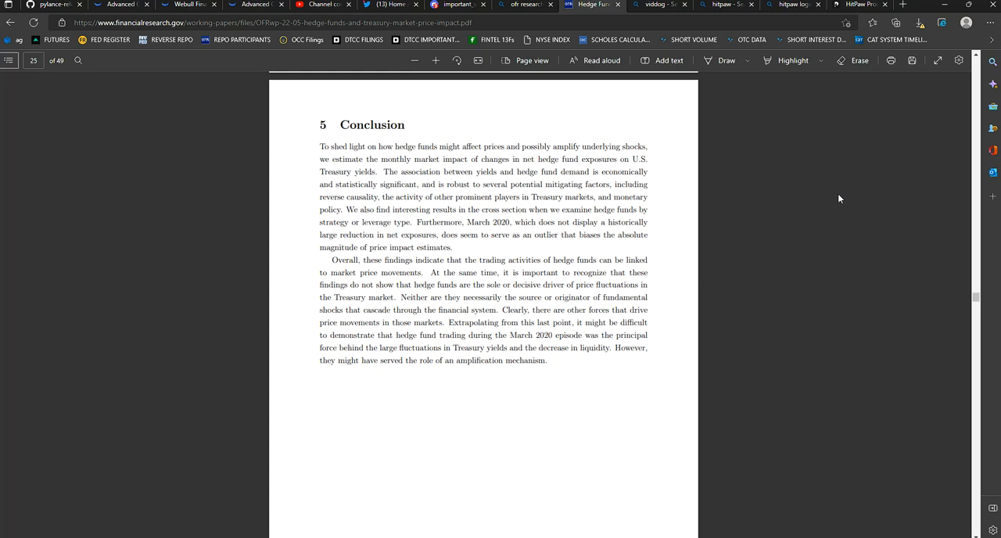
{"action": "mouse_move", "coordinate": [773, 180]}
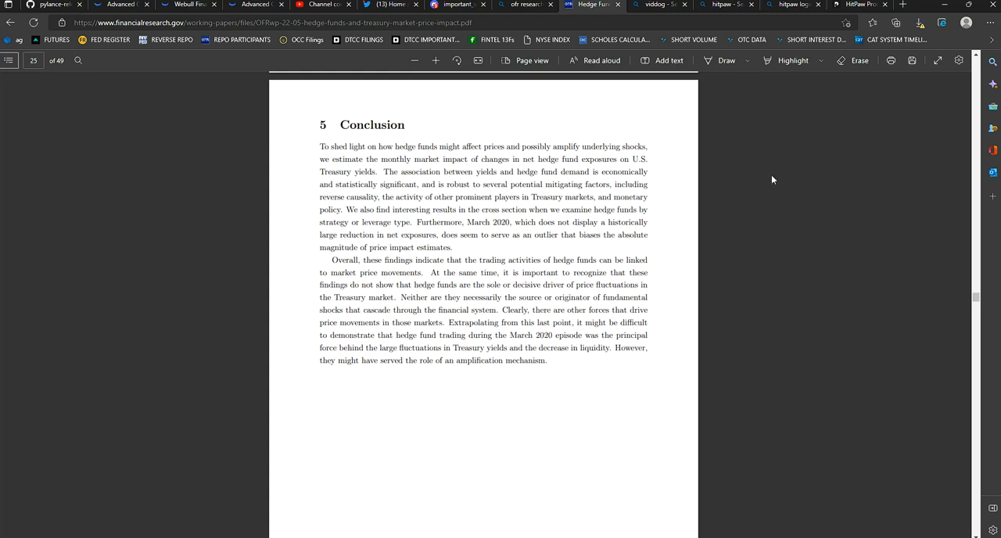
{"action": "mouse_move", "coordinate": [770, 194]}
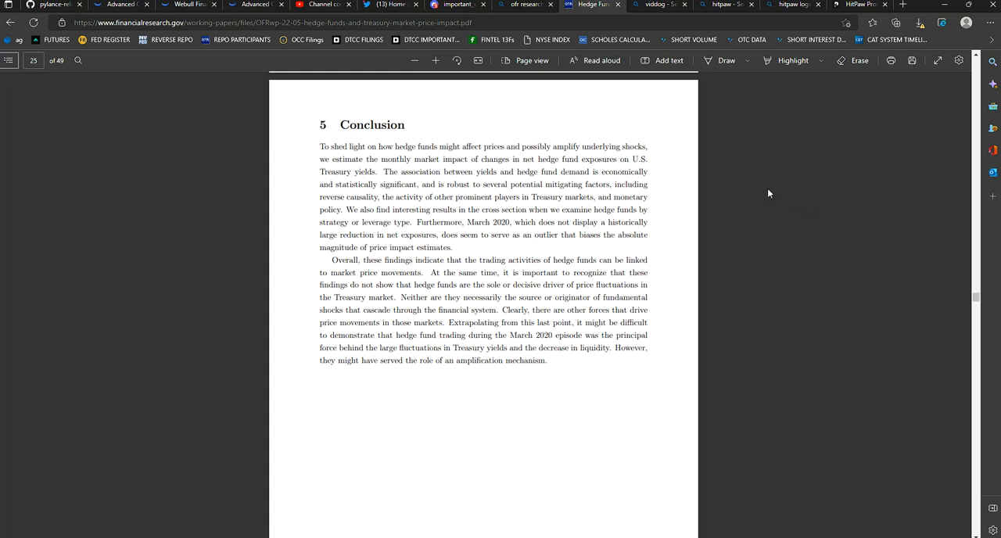
{"action": "mouse_move", "coordinate": [728, 210]}
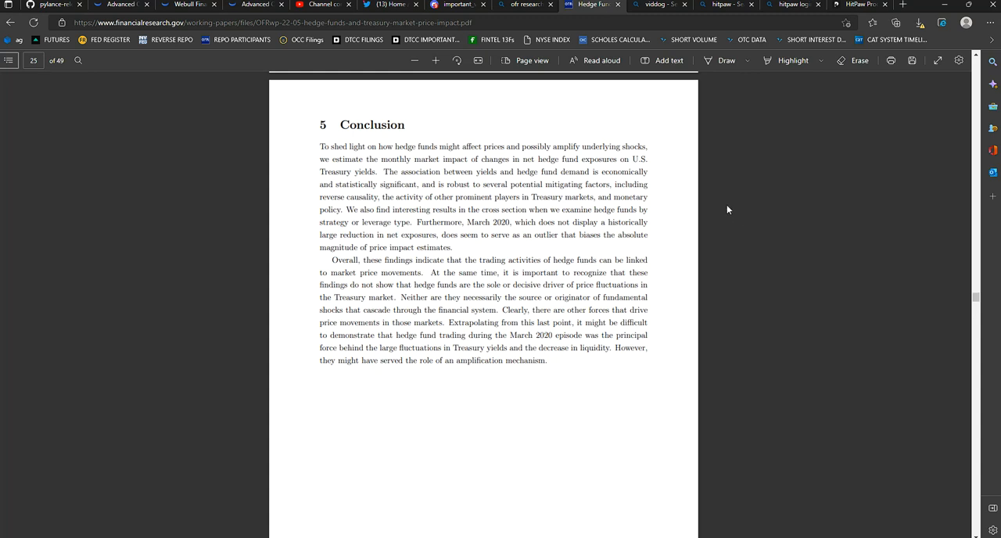
{"action": "mouse_move", "coordinate": [745, 194]}
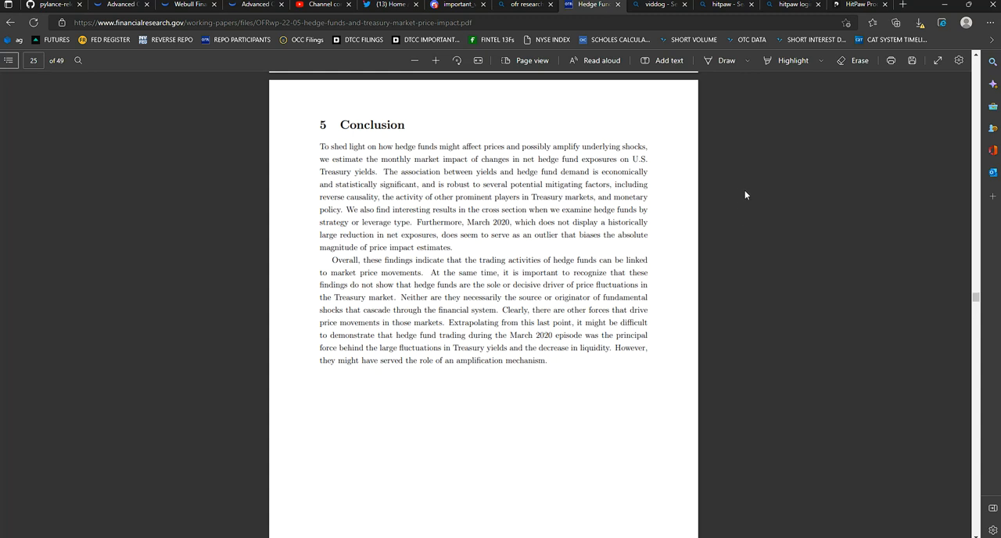
{"action": "mouse_move", "coordinate": [732, 229]}
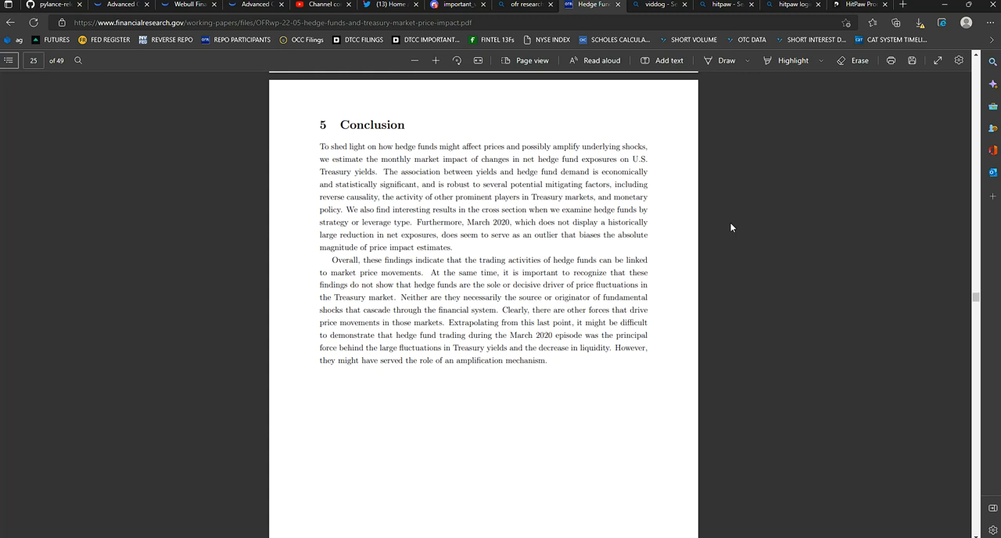
{"action": "mouse_move", "coordinate": [726, 238]}
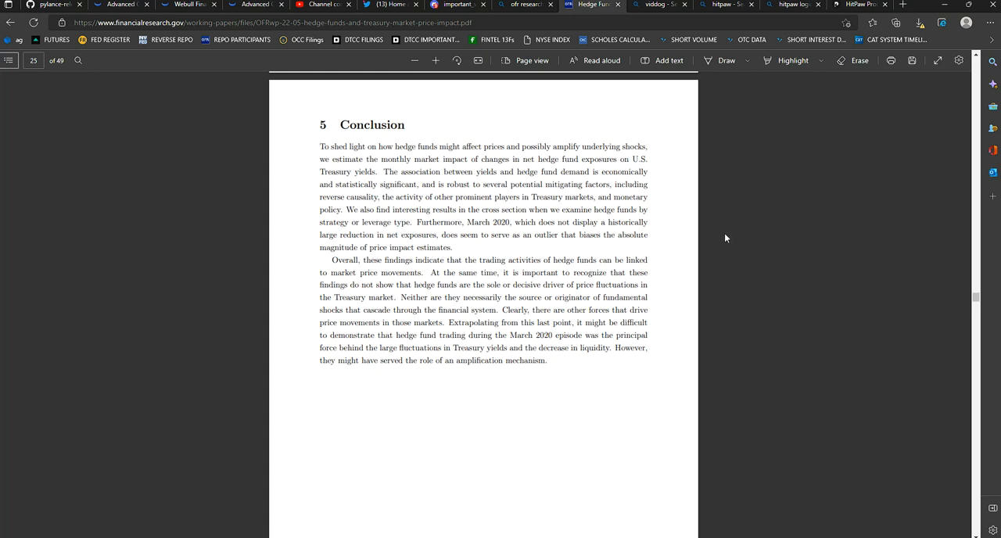
{"action": "mouse_move", "coordinate": [691, 197]}
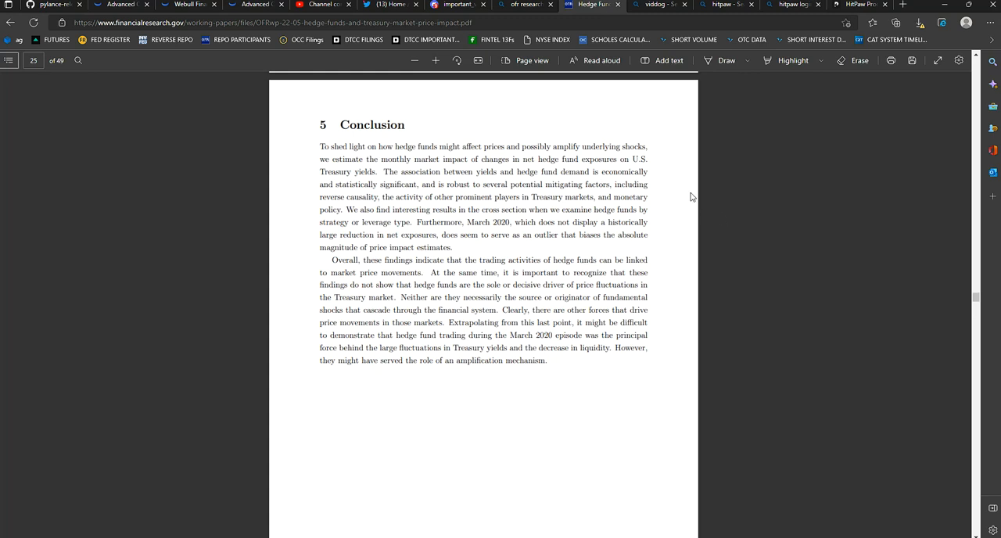
{"action": "mouse_move", "coordinate": [679, 200]}
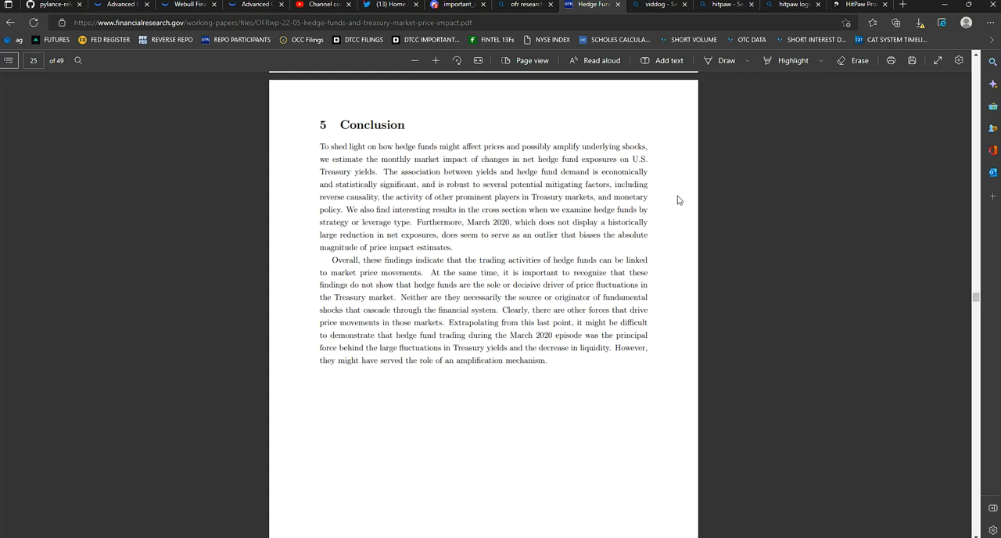
{"action": "mouse_move", "coordinate": [671, 208]}
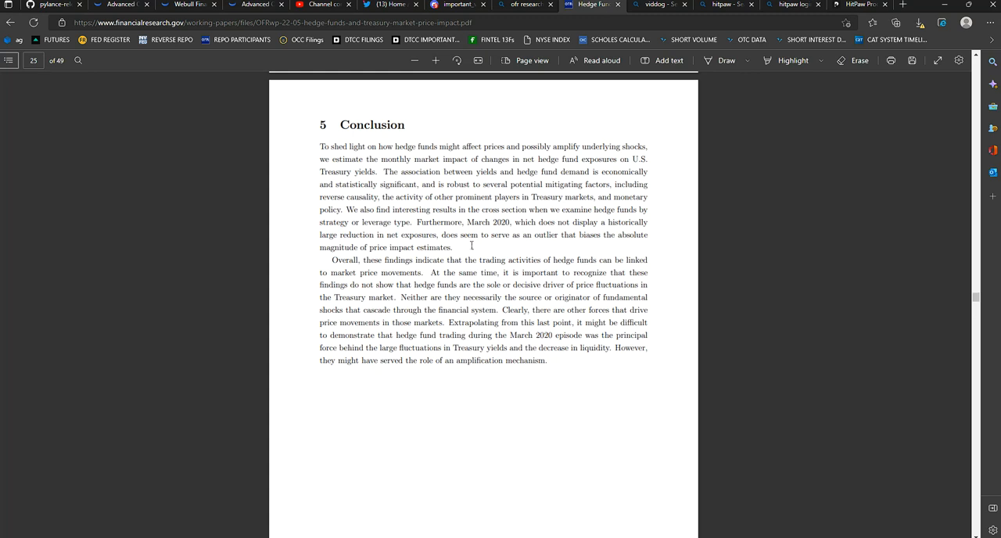
{"action": "mouse_move", "coordinate": [656, 182]}
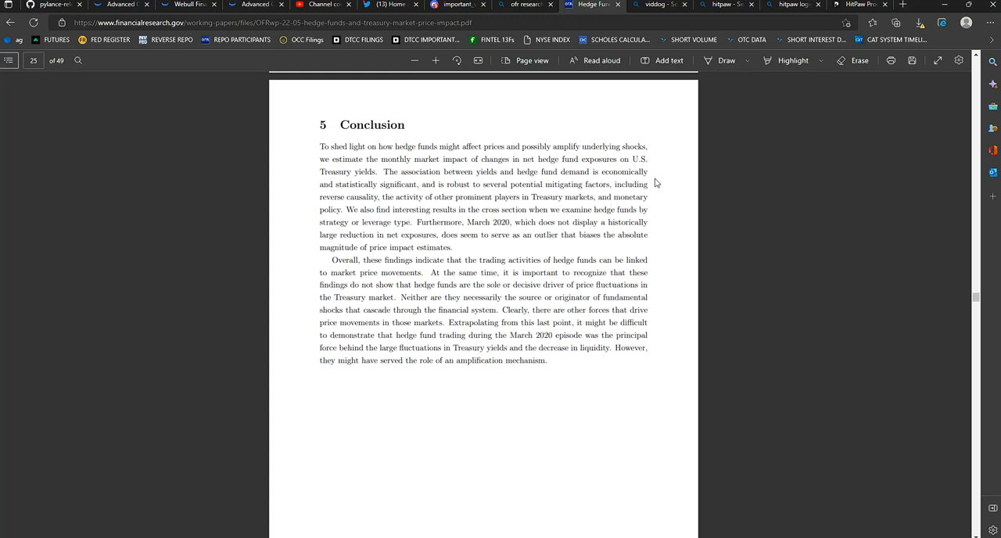
{"action": "mouse_move", "coordinate": [477, 193]}
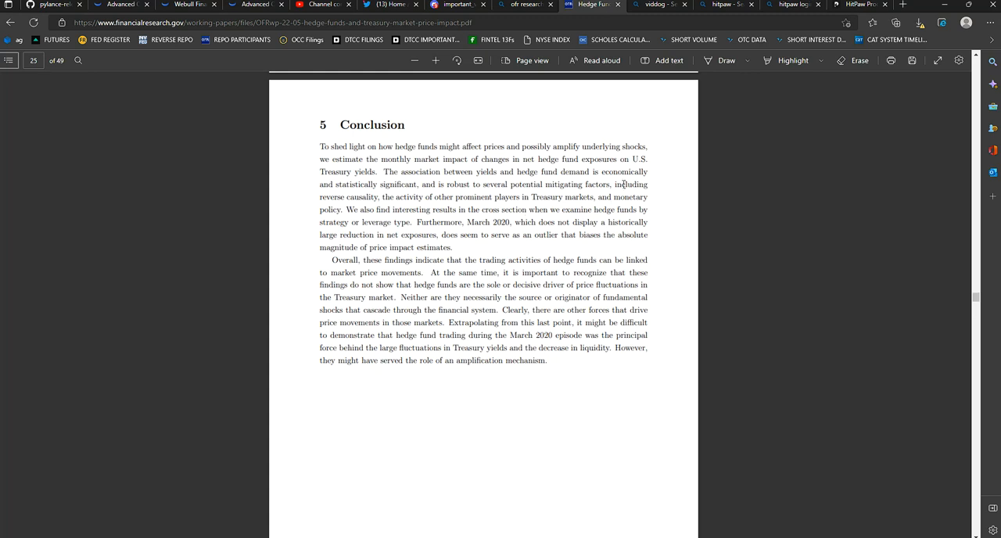
{"action": "mouse_move", "coordinate": [560, 158]}
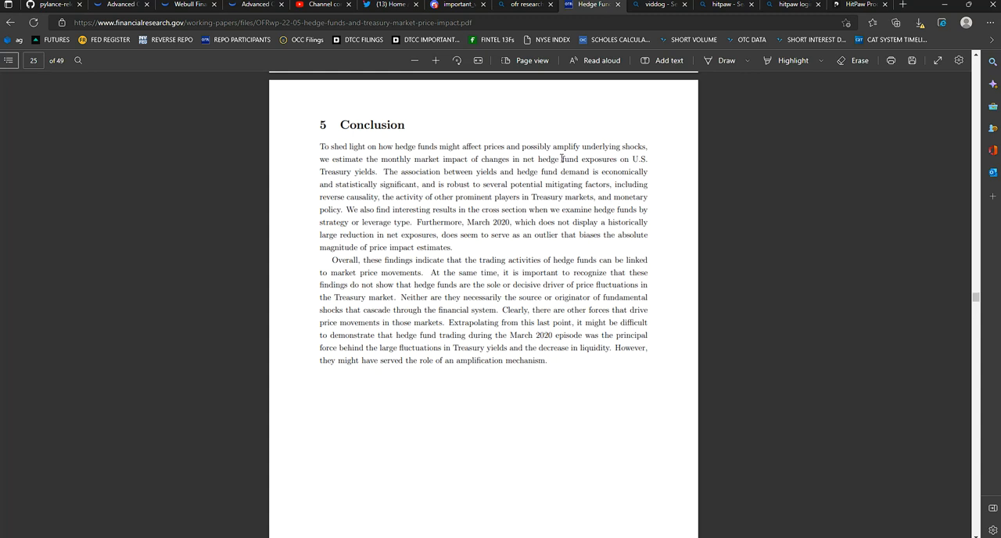
{"action": "mouse_move", "coordinate": [520, 229]}
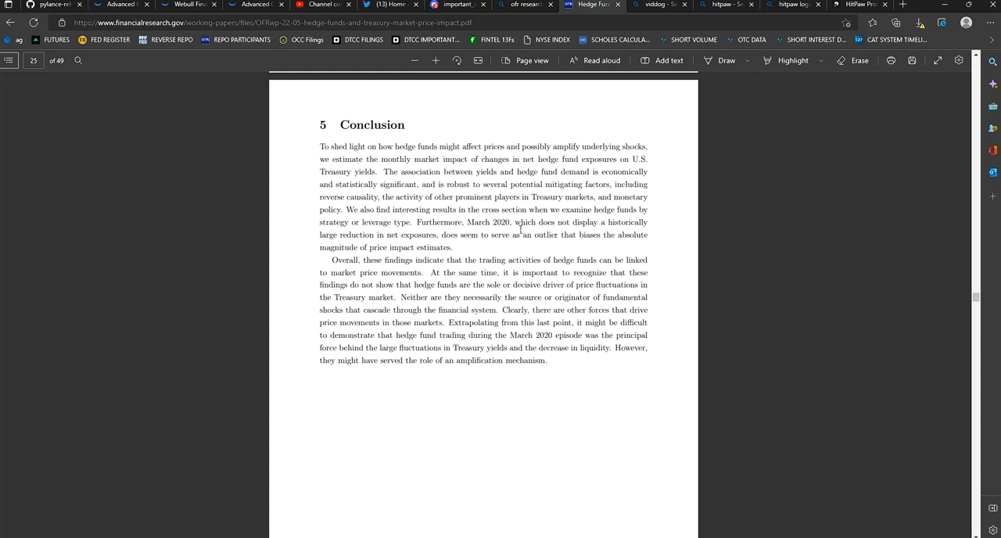
{"action": "mouse_move", "coordinate": [393, 161]}
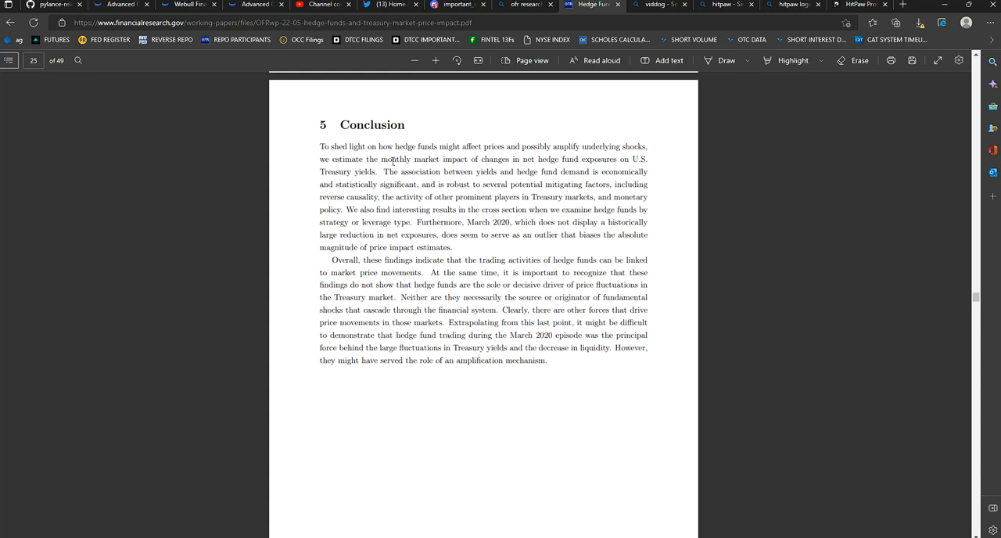
{"action": "mouse_move", "coordinate": [626, 241]}
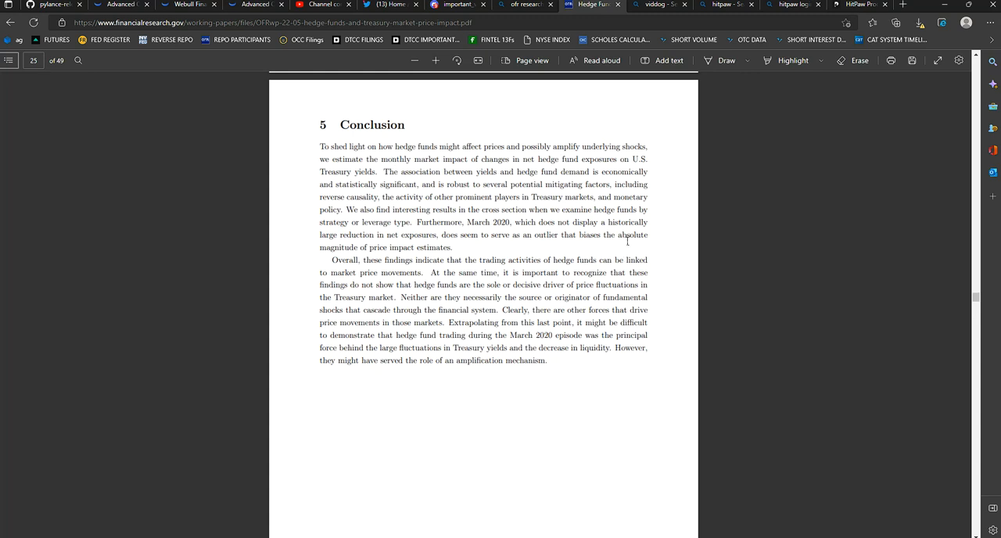
{"action": "mouse_move", "coordinate": [396, 207]}
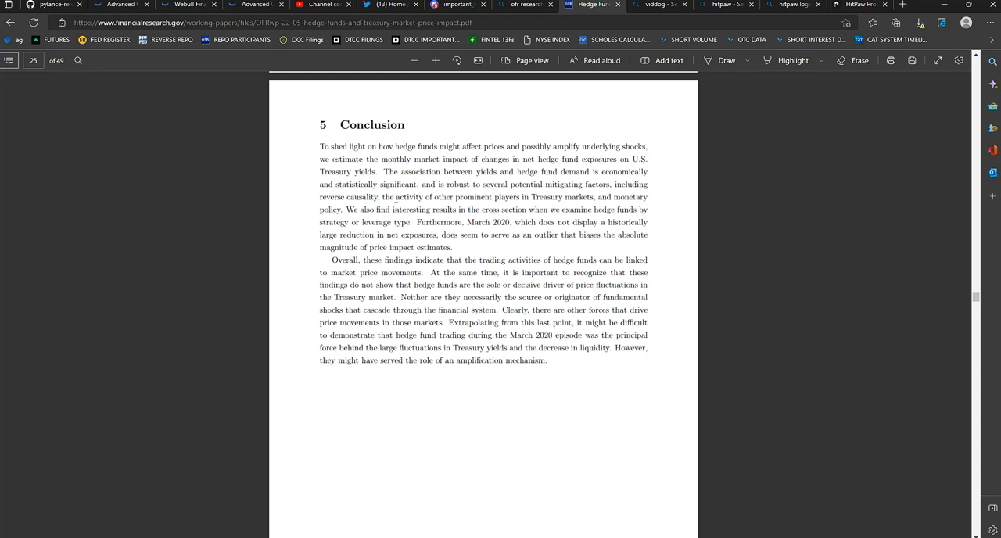
{"action": "mouse_move", "coordinate": [211, 85]}
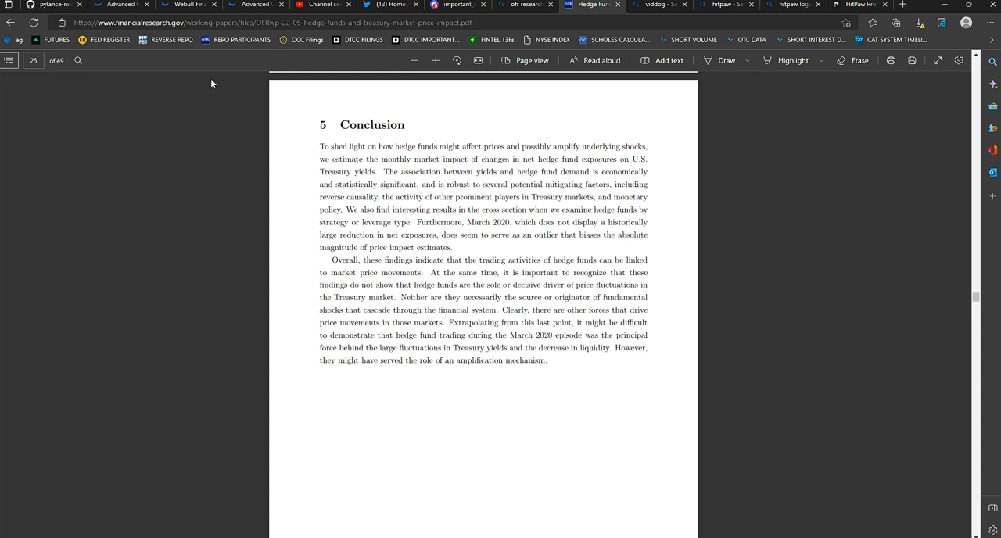
{"action": "mouse_move", "coordinate": [149, 158]}
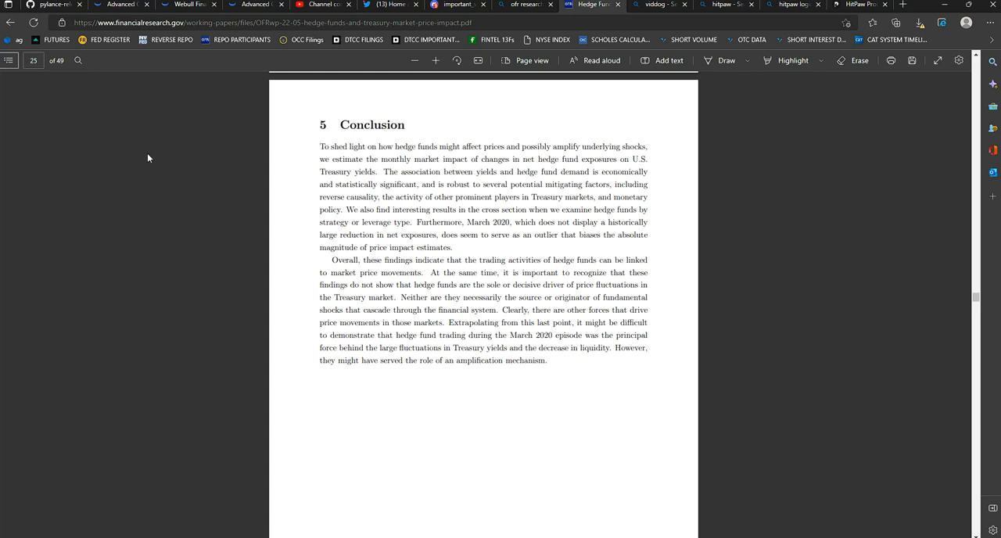
{"action": "mouse_move", "coordinate": [209, 119]}
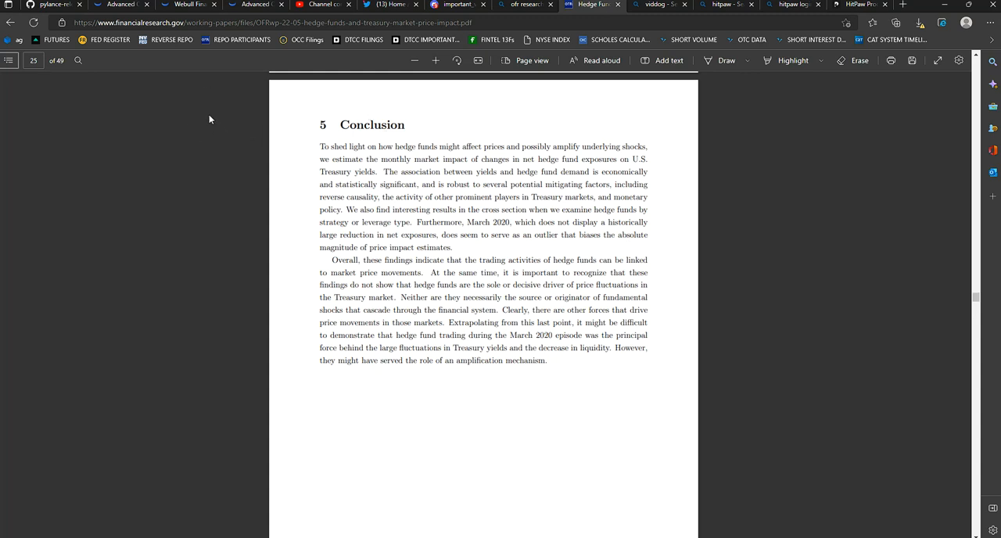
{"action": "mouse_move", "coordinate": [233, 143]}
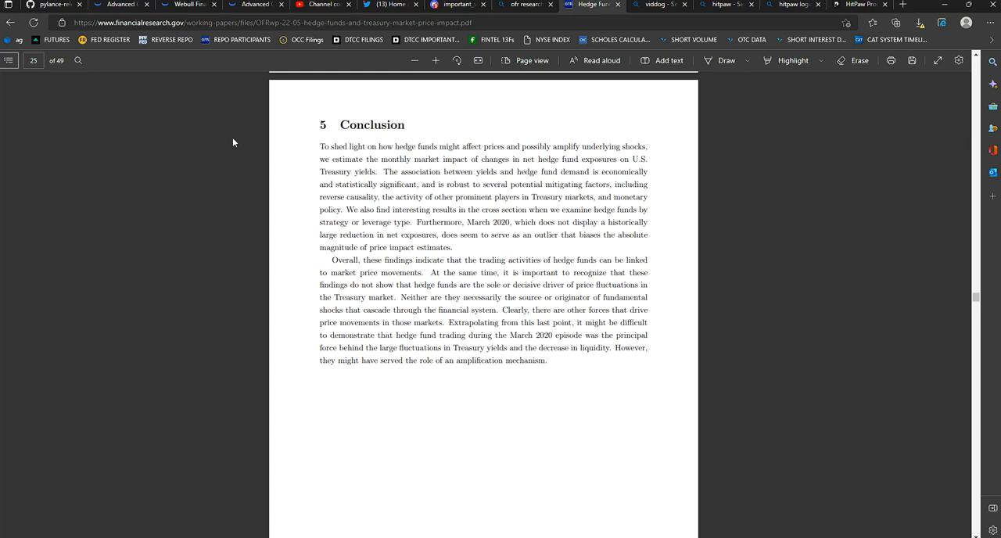
{"action": "mouse_move", "coordinate": [273, 138]}
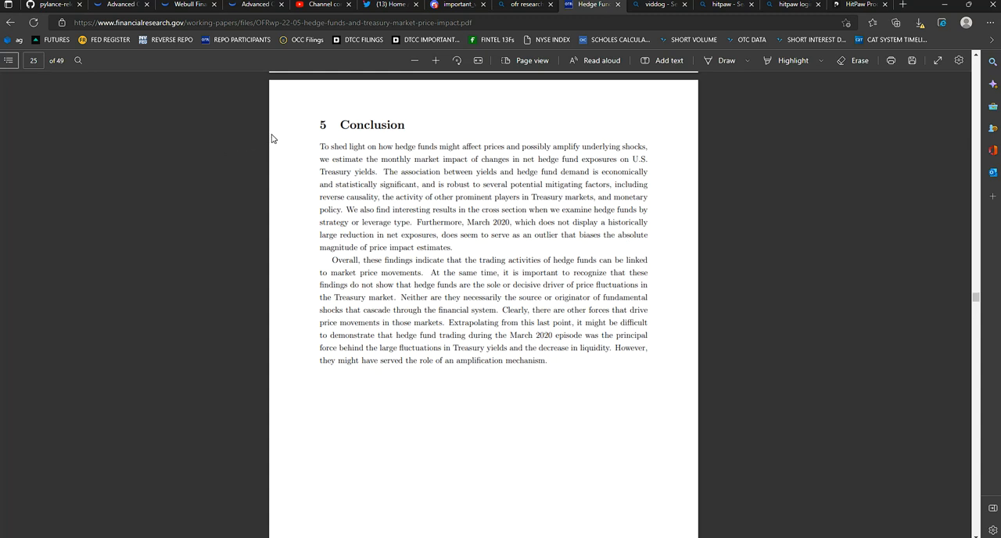
{"action": "mouse_move", "coordinate": [216, 169]}
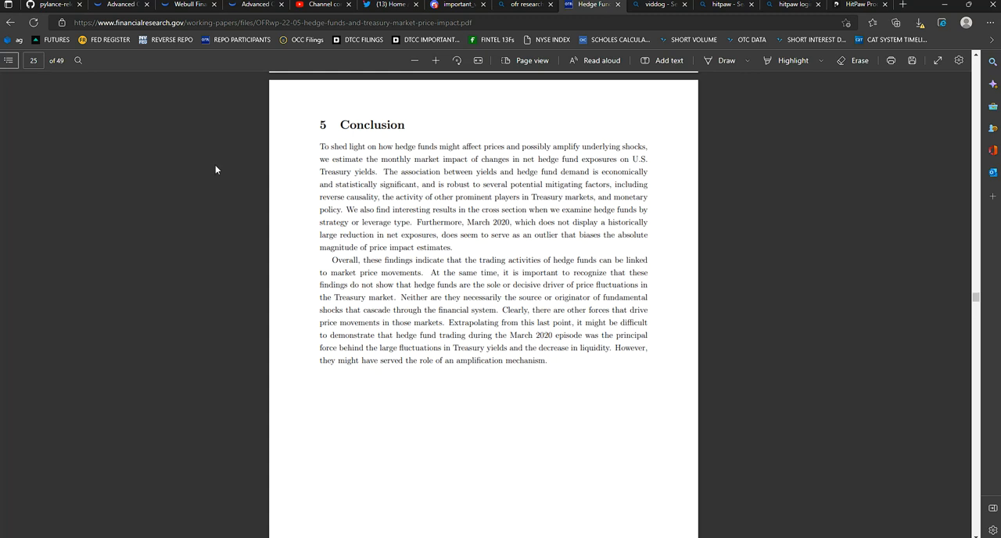
{"action": "mouse_move", "coordinate": [342, 205]}
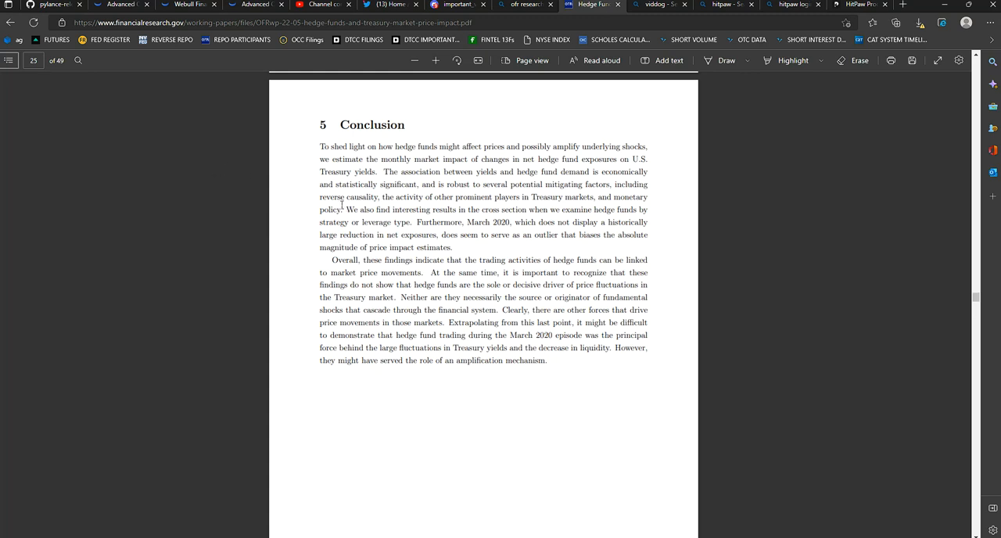
{"action": "mouse_move", "coordinate": [263, 216]}
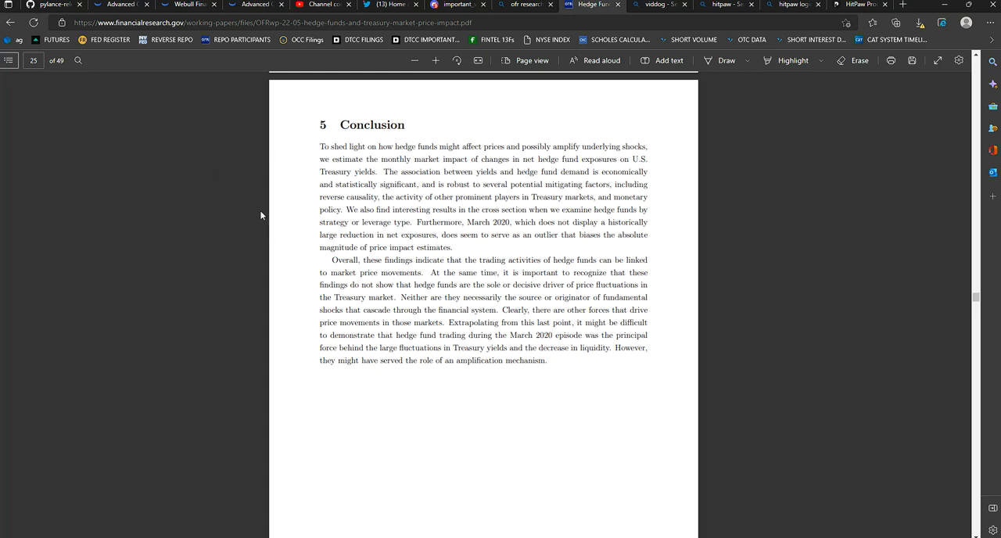
{"action": "mouse_move", "coordinate": [280, 205]}
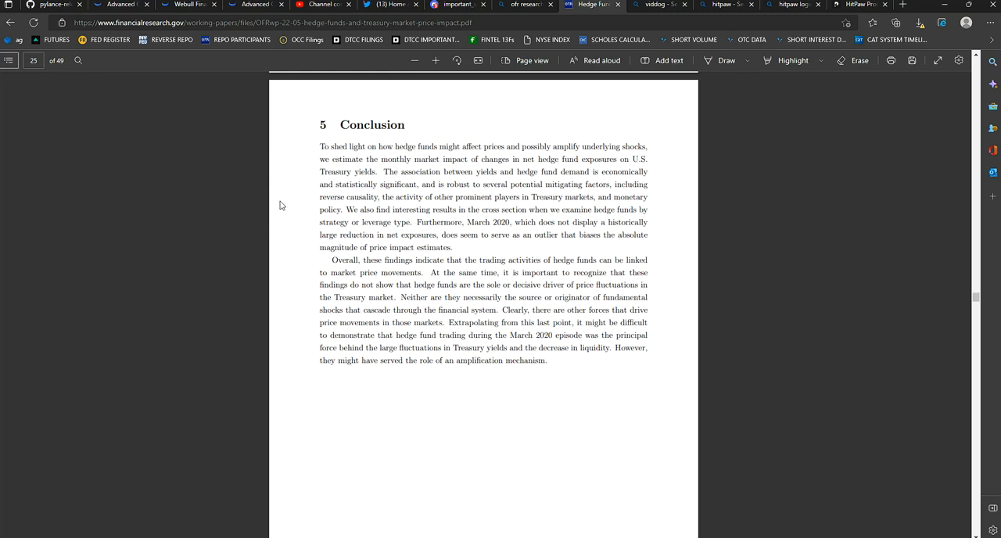
{"action": "mouse_move", "coordinate": [553, 400]}
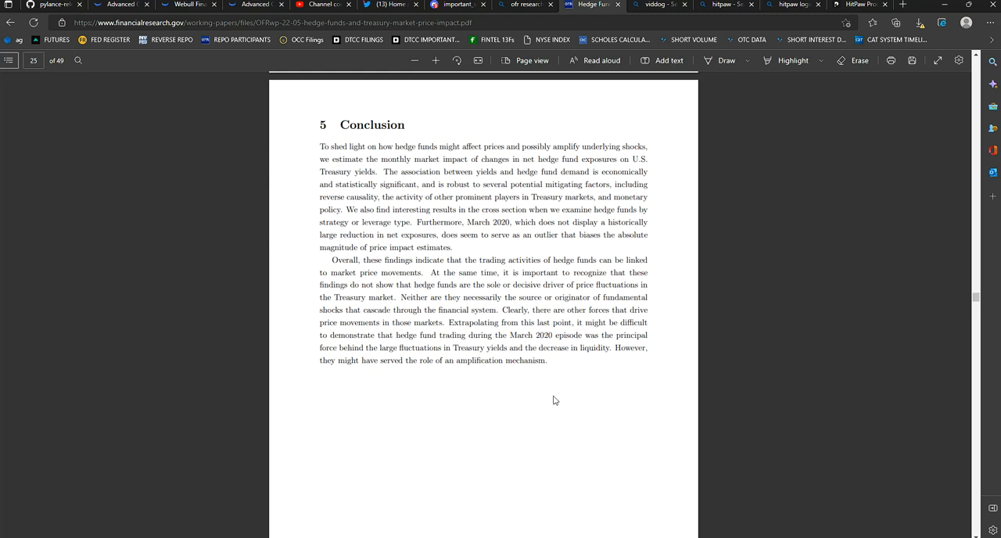
{"action": "mouse_move", "coordinate": [601, 385]}
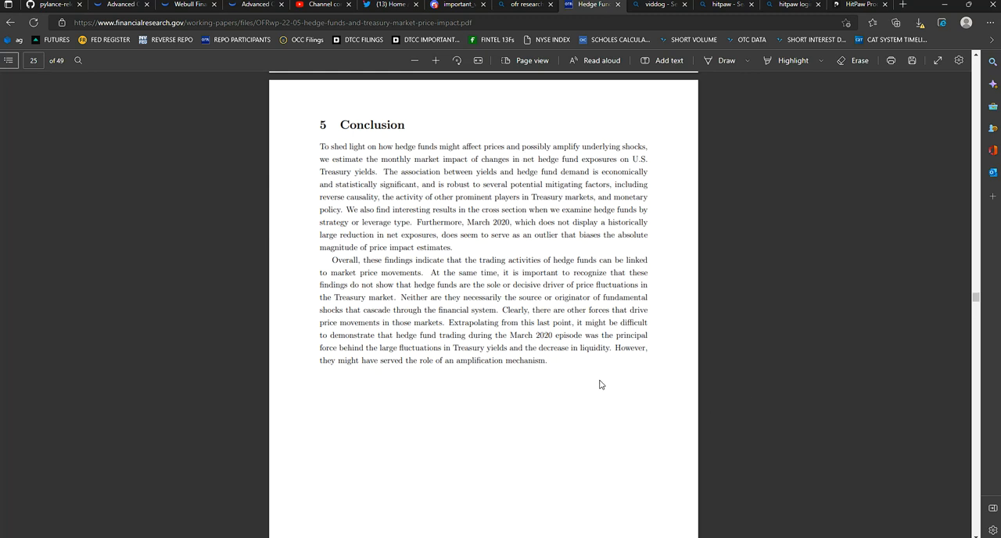
{"action": "mouse_move", "coordinate": [578, 391]}
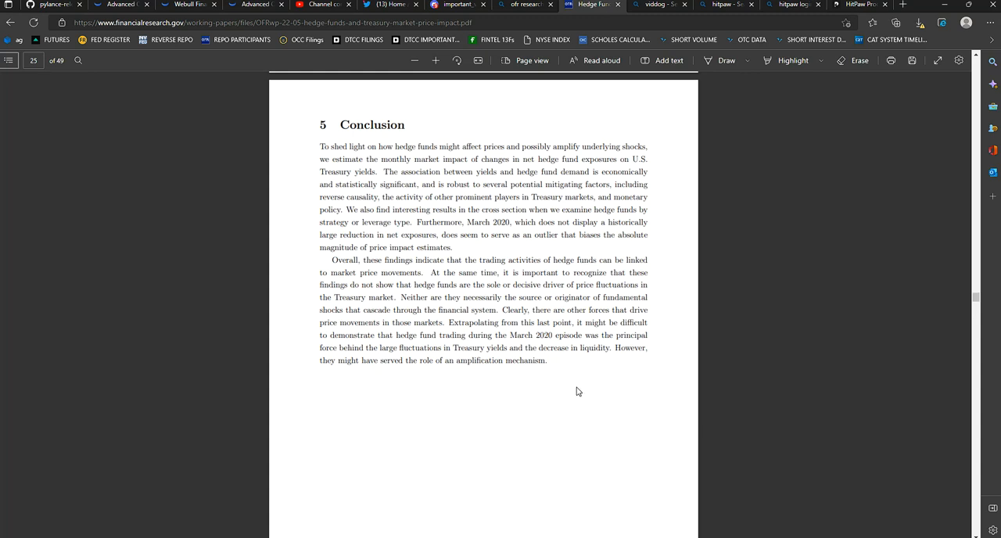
{"action": "mouse_move", "coordinate": [585, 383]}
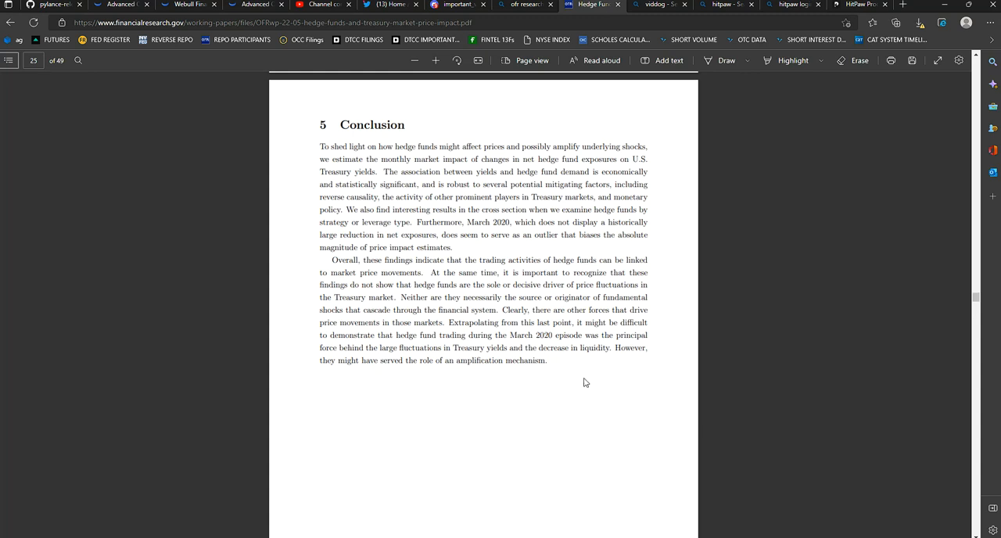
{"action": "mouse_move", "coordinate": [529, 394]}
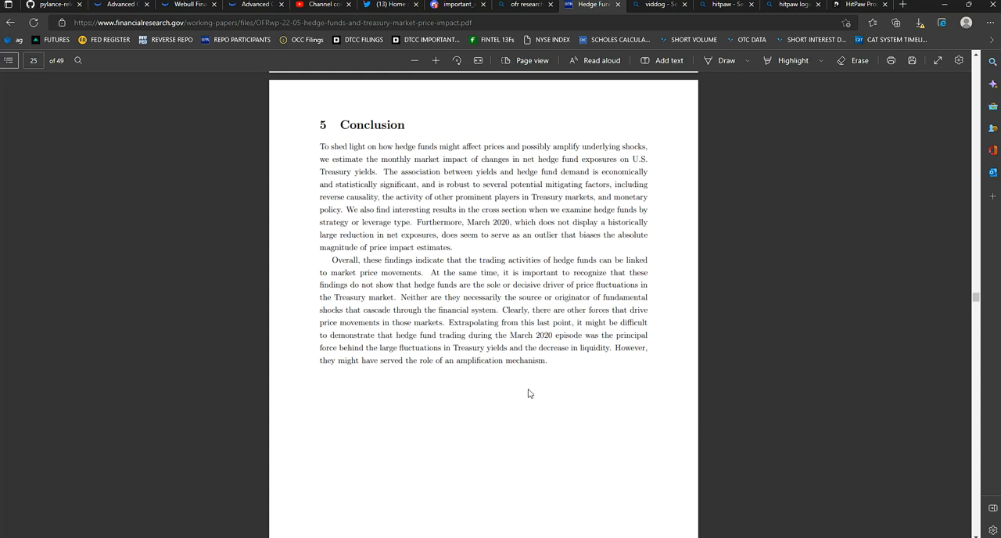
{"action": "mouse_move", "coordinate": [385, 405]}
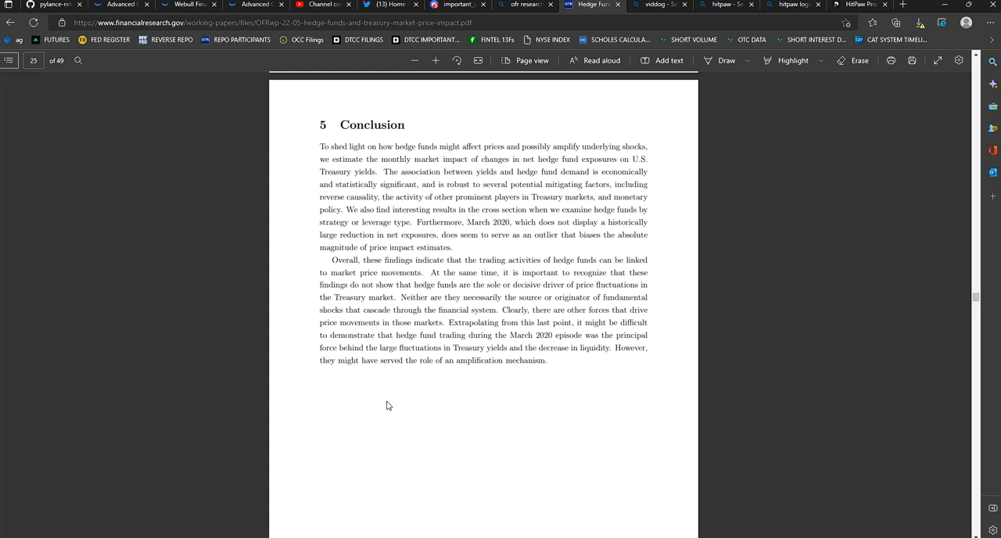
{"action": "mouse_move", "coordinate": [507, 401]}
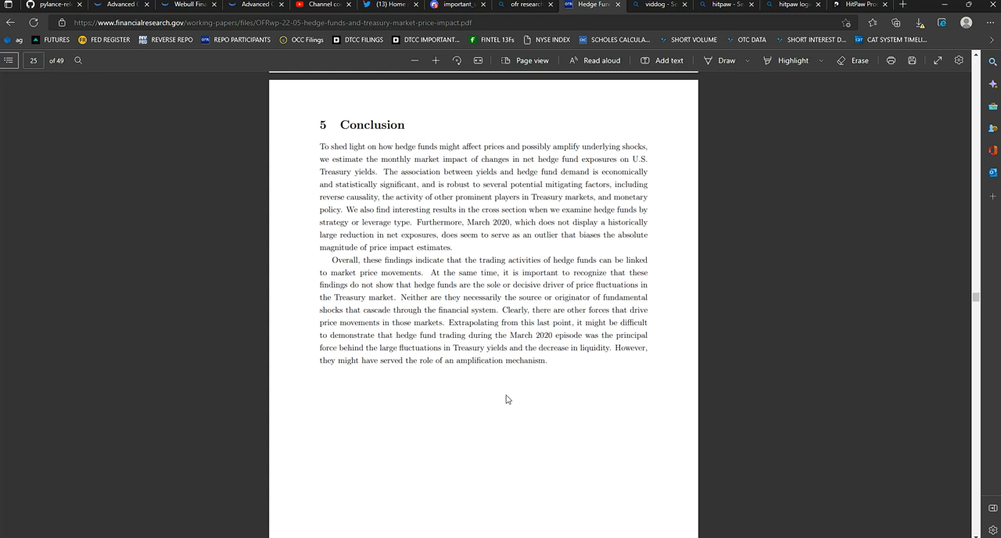
{"action": "mouse_move", "coordinate": [654, 332]}
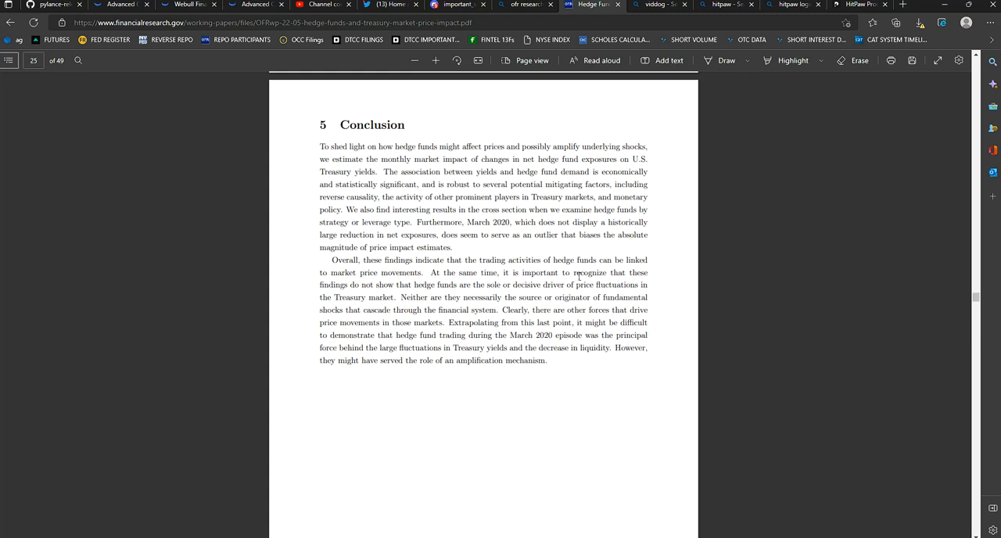
{"action": "scroll", "scroll_direction": "down", "scroll_amount": 3}
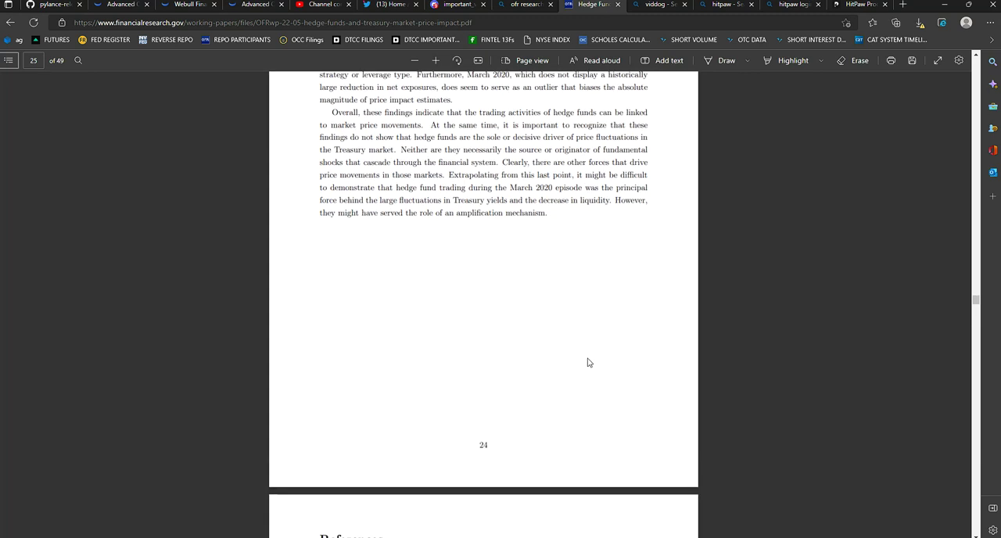
{"action": "scroll", "scroll_direction": "up", "scroll_amount": 3}
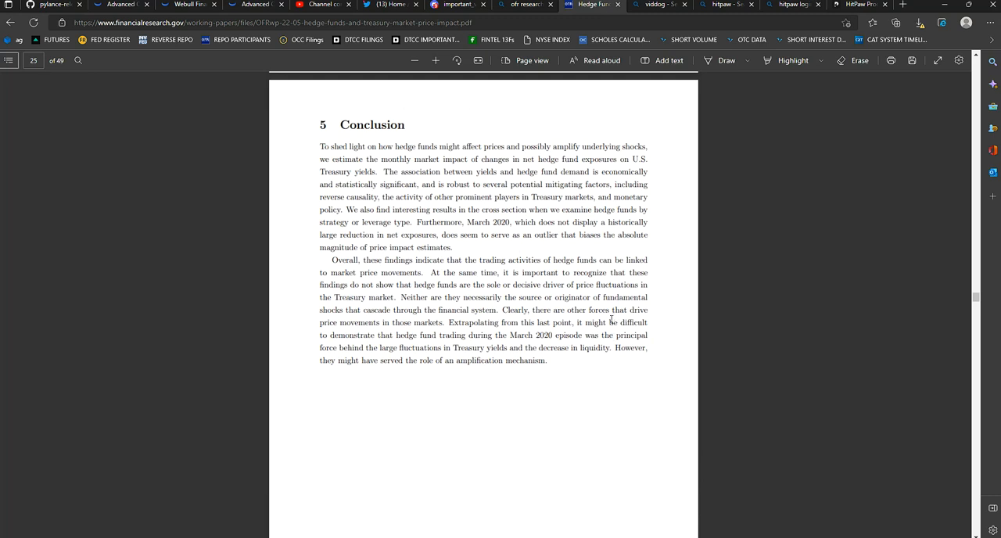
{"action": "mouse_move", "coordinate": [568, 368]}
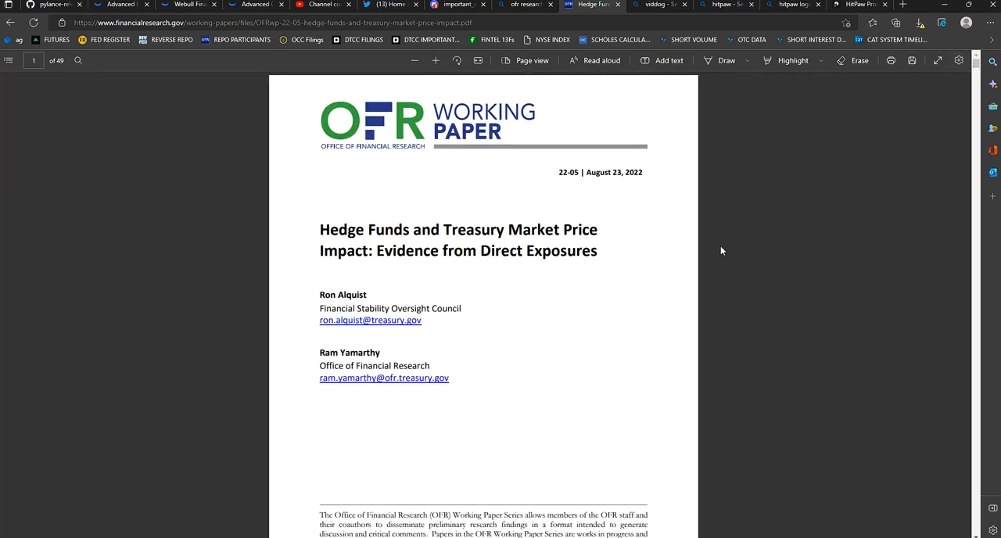
{"action": "mouse_move", "coordinate": [585, 272]}
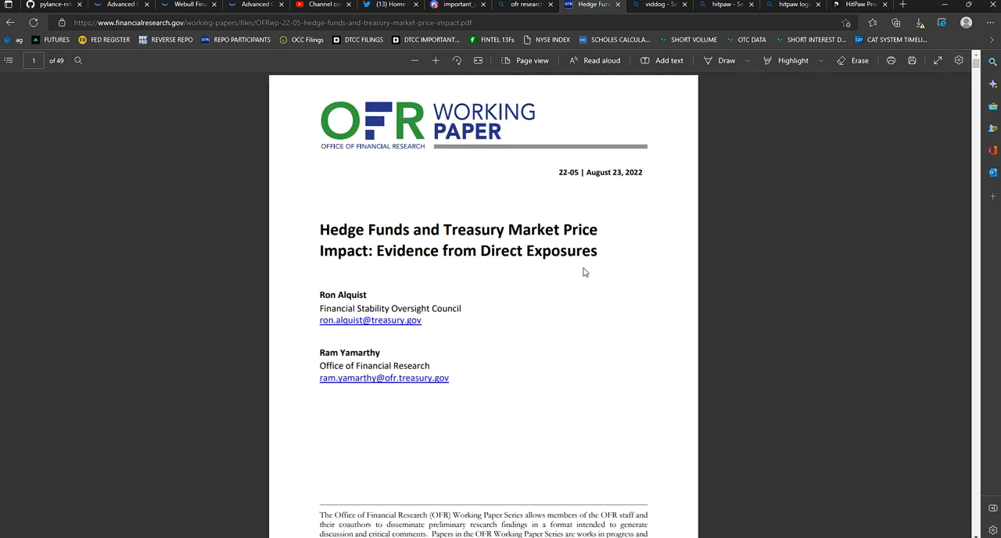
{"action": "mouse_move", "coordinate": [738, 169]}
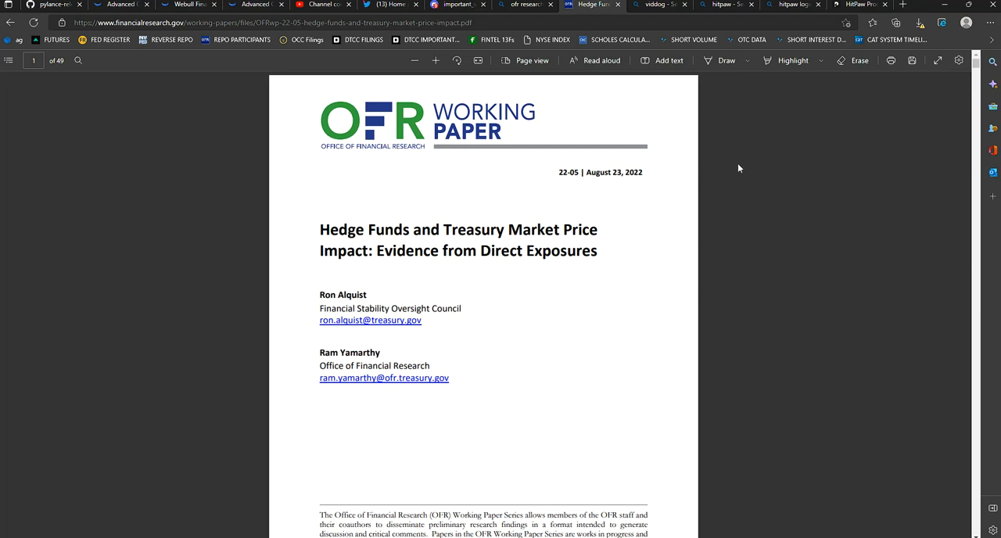
{"action": "mouse_move", "coordinate": [720, 180]}
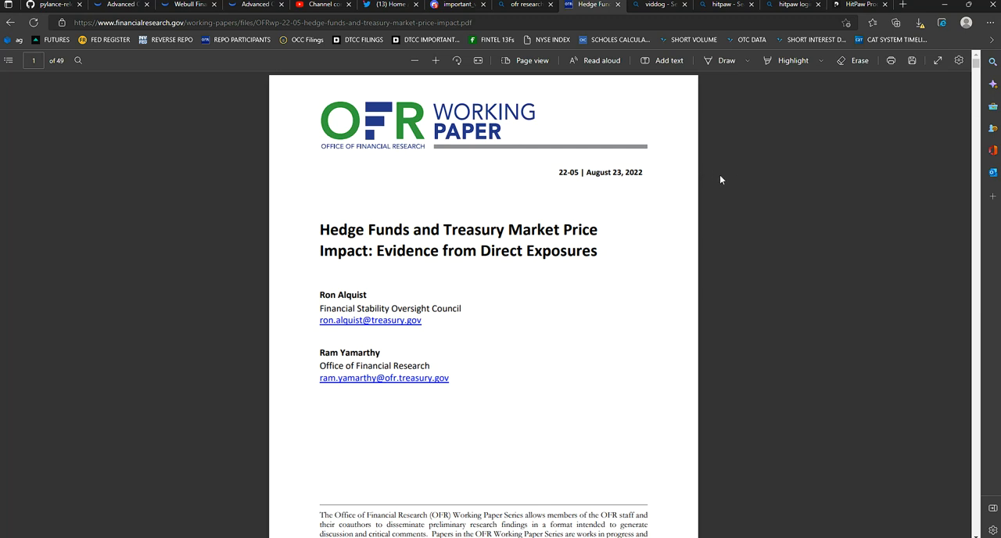
{"action": "mouse_move", "coordinate": [692, 291]}
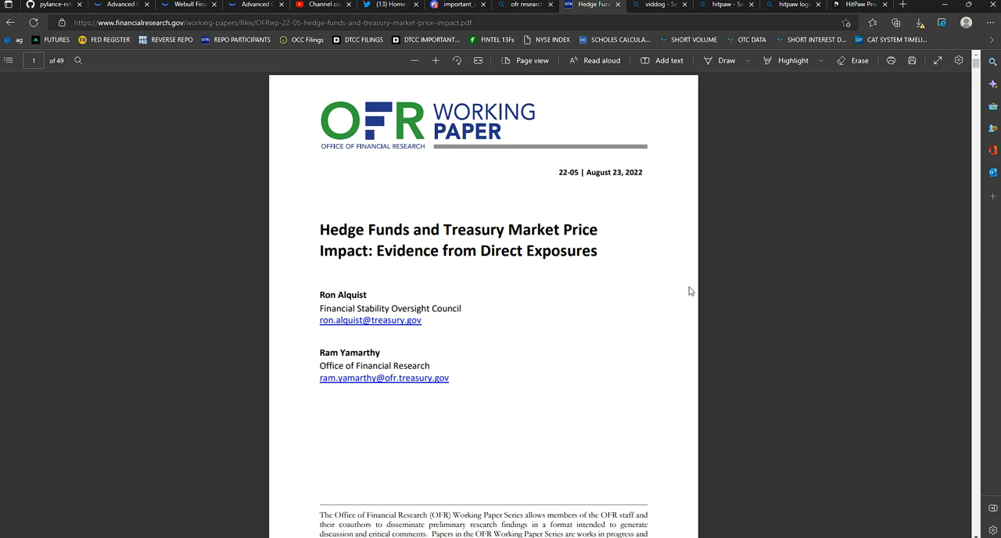